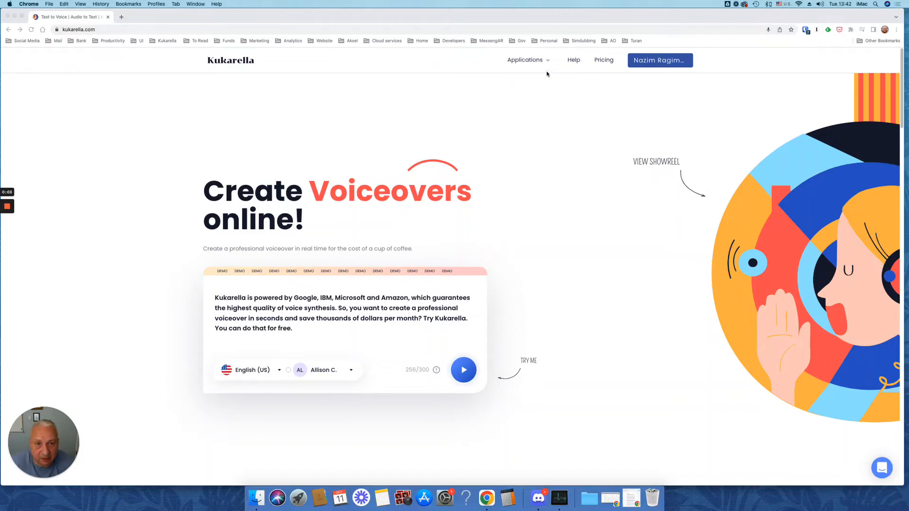
Step: Choose Dialogues AI from the Applications menu to reach the My projects list
click(524, 59)
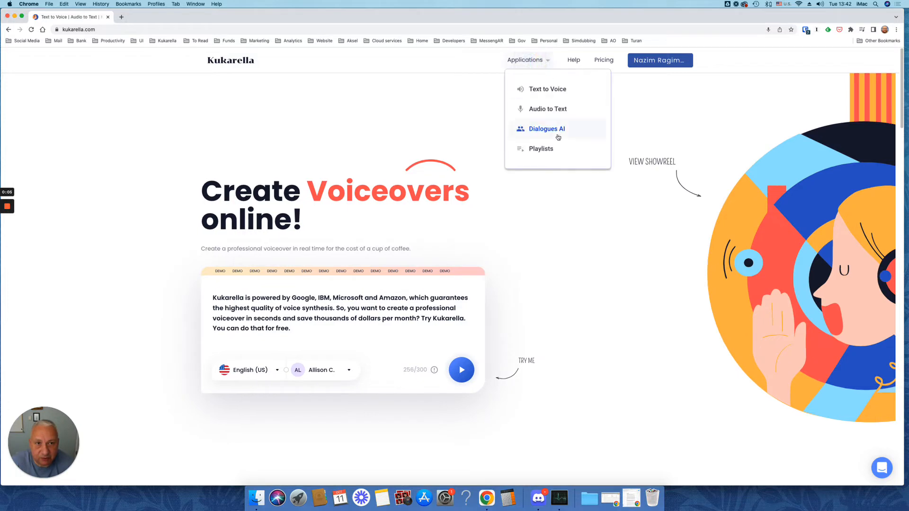
click(546, 128)
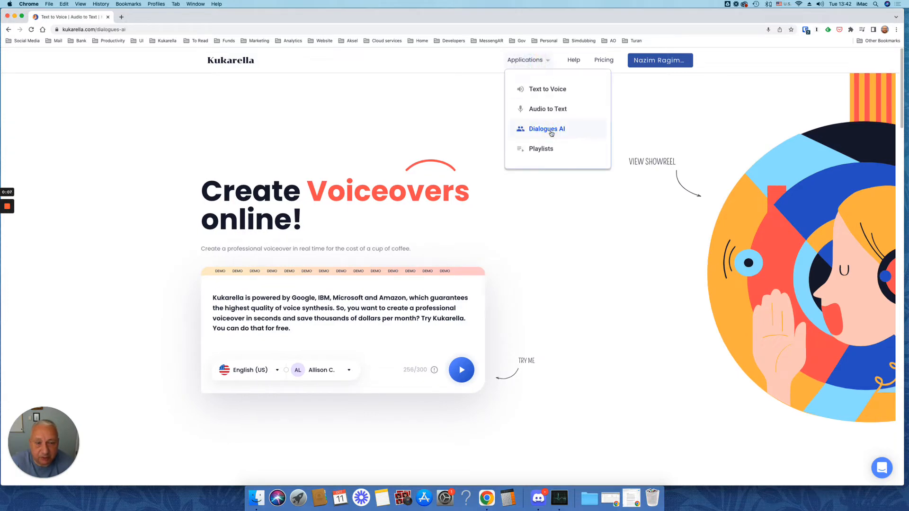
click(546, 128)
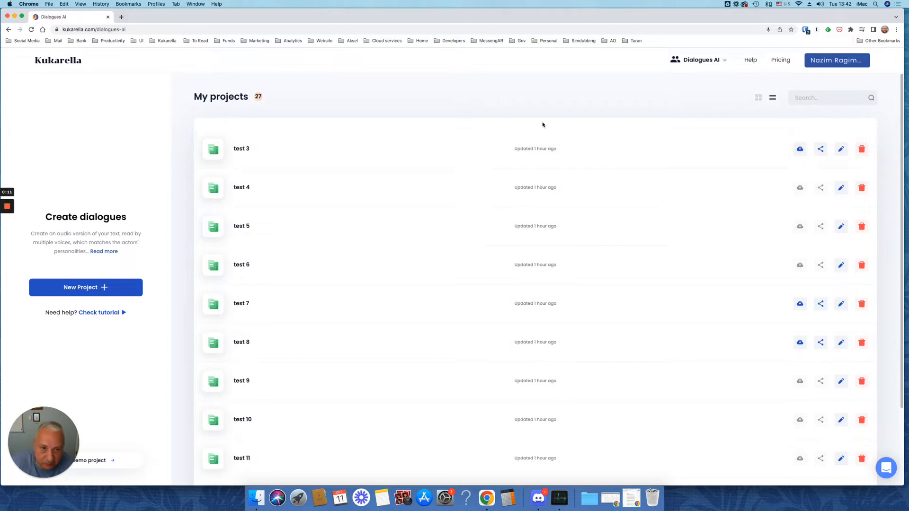
mouse_move(563, 94)
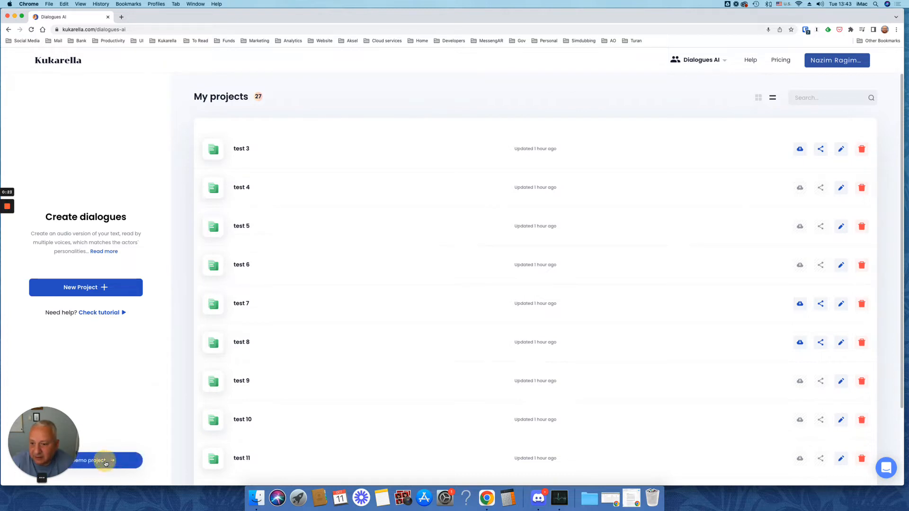
Step: Open Demo Project in Results view, play its dialogue, then pause after the second line
click(90, 460)
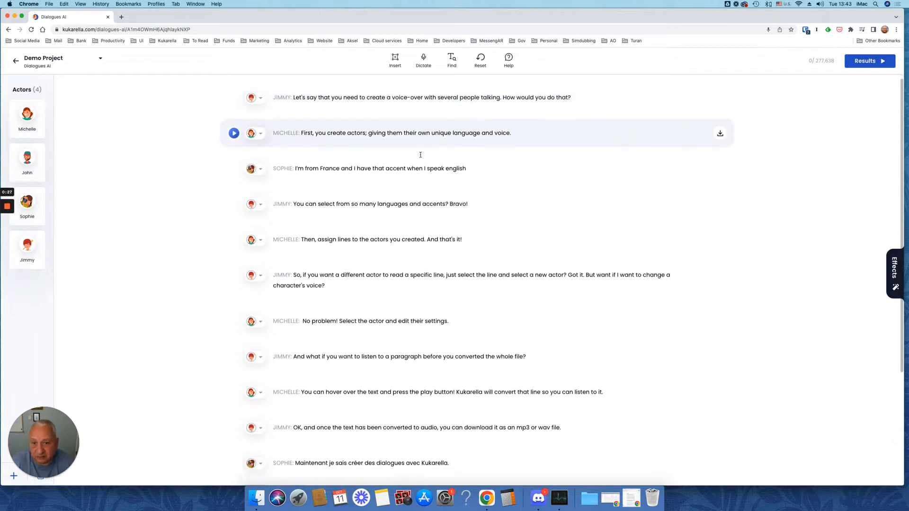
scroll(up, 3)
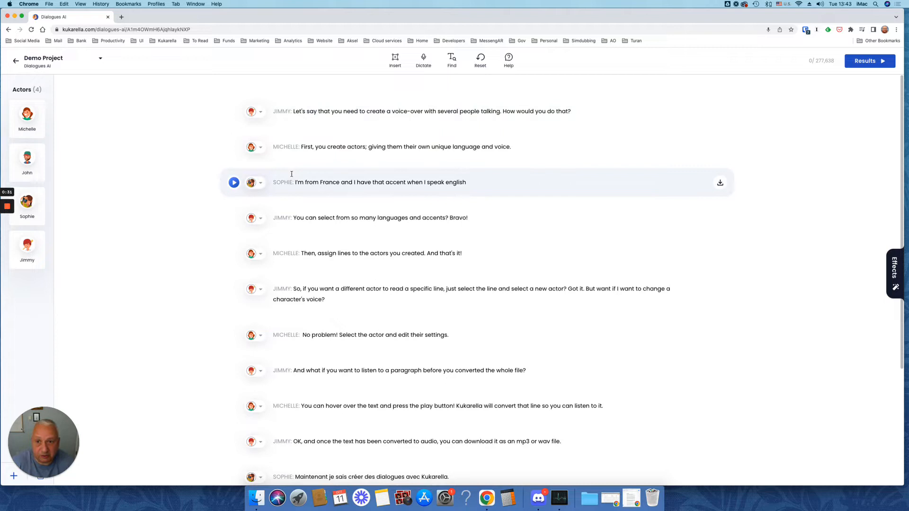
click(864, 60)
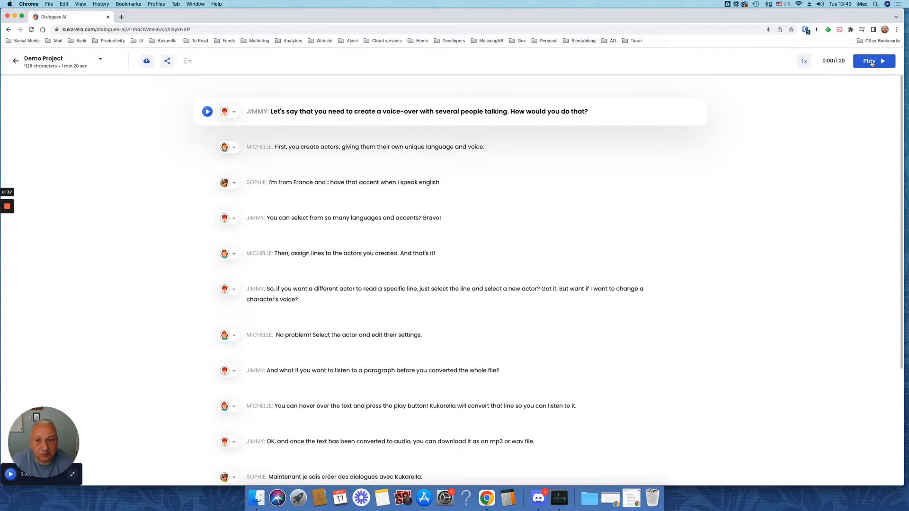
click(871, 61)
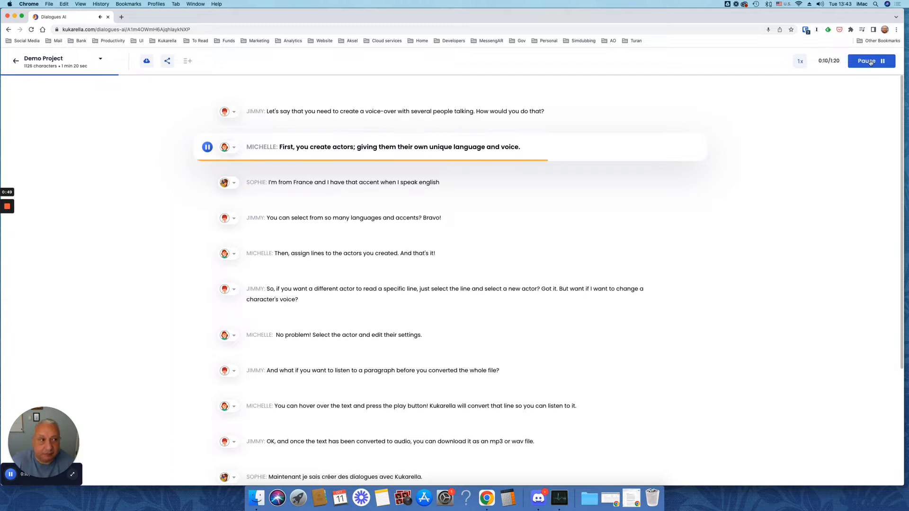
click(870, 61)
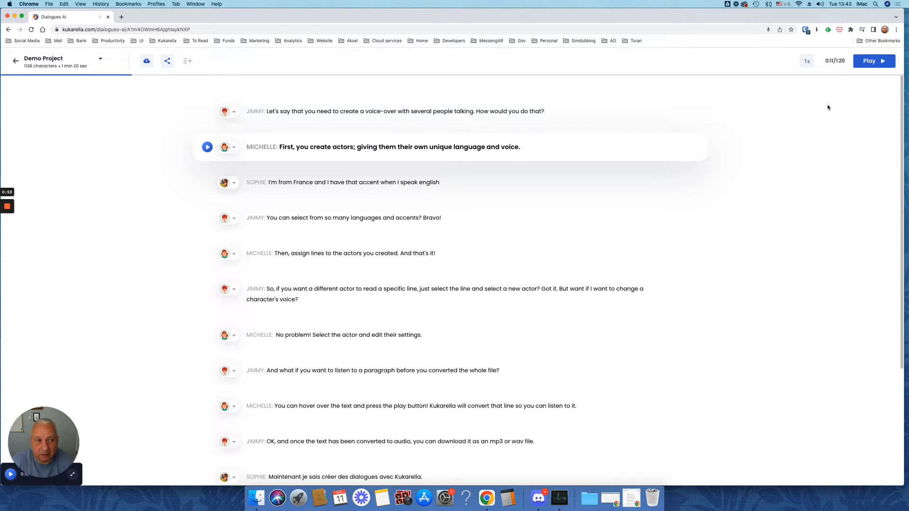
mouse_move(626, 147)
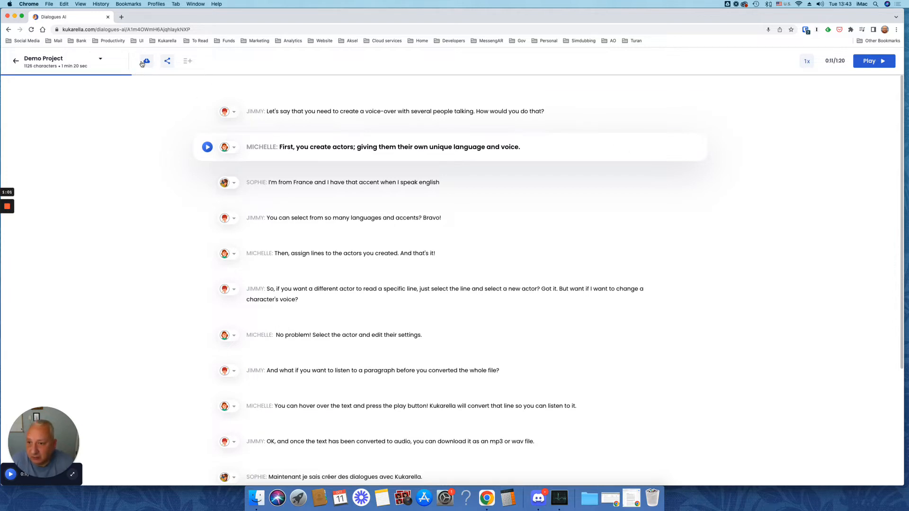
click(146, 61)
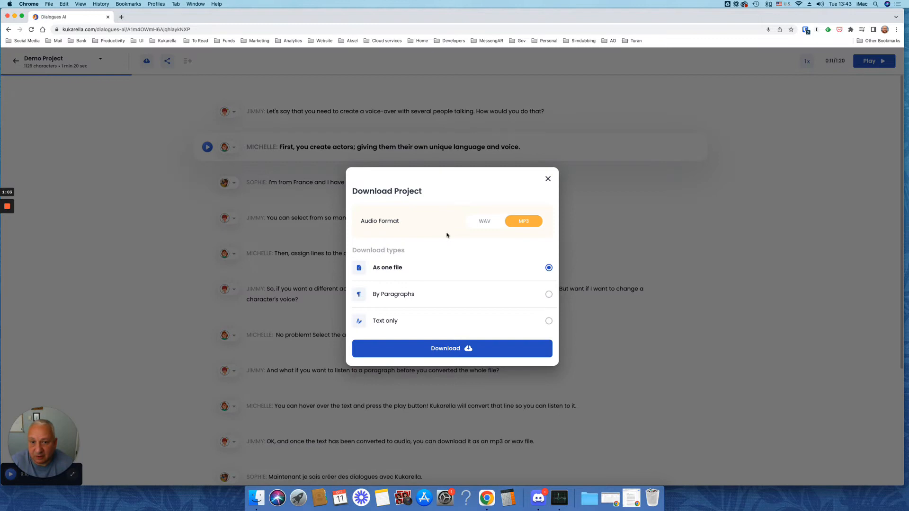
mouse_move(517, 288)
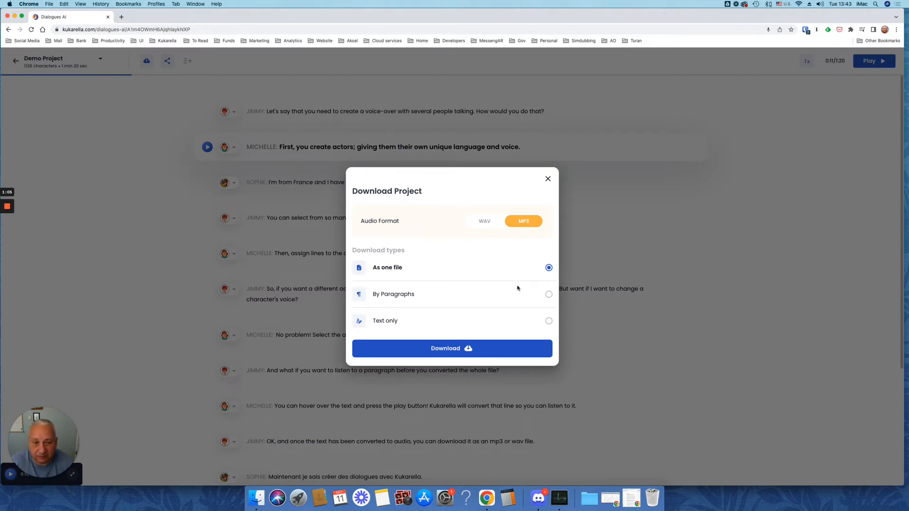
mouse_move(500, 227)
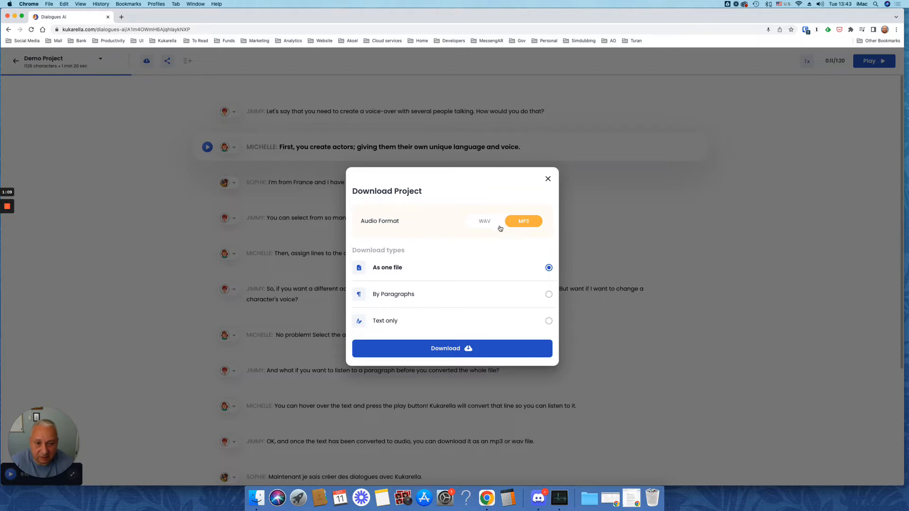
mouse_move(513, 322)
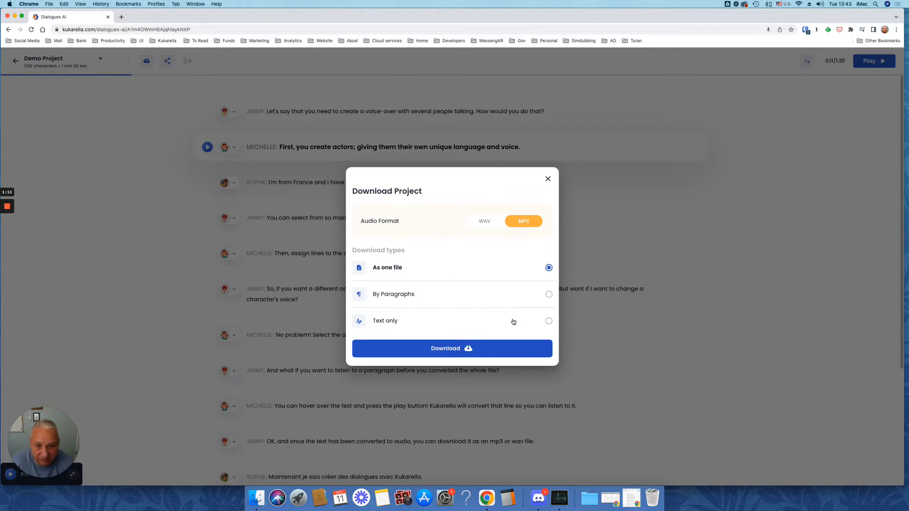
mouse_move(539, 304)
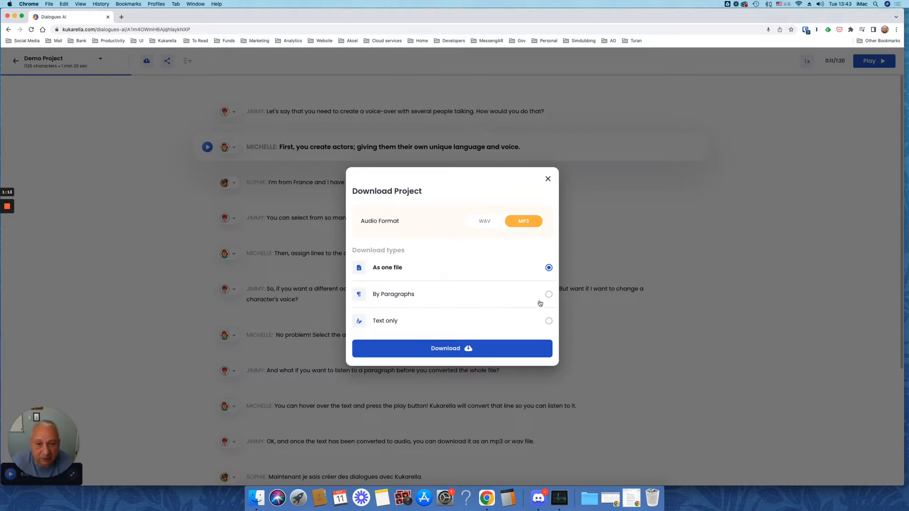
mouse_move(279, 119)
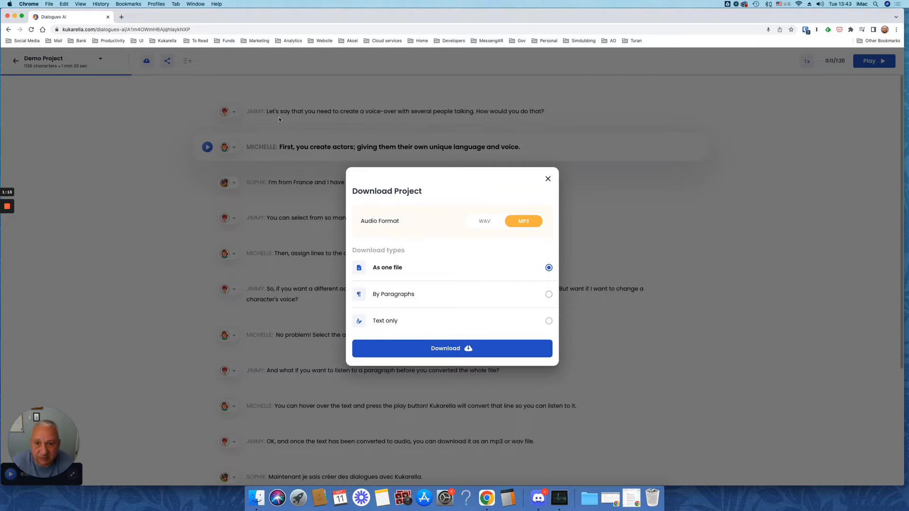
mouse_move(340, 214)
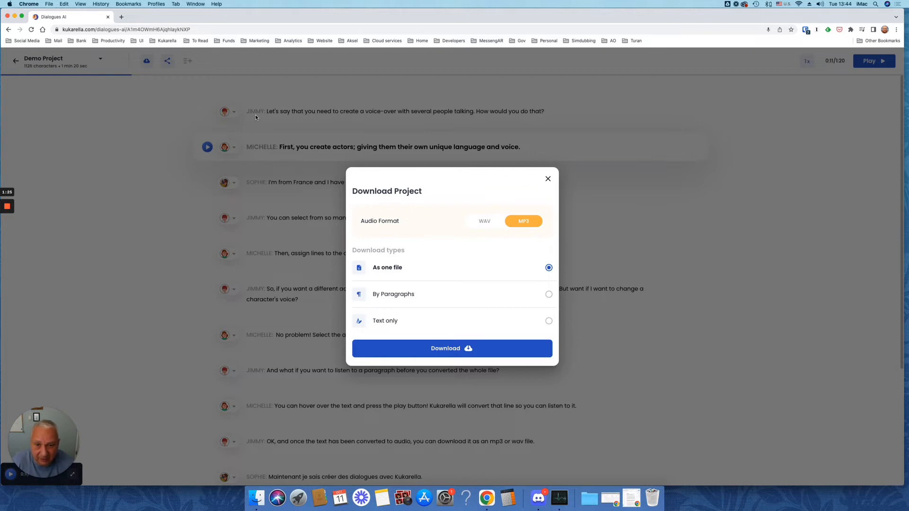
mouse_move(261, 130)
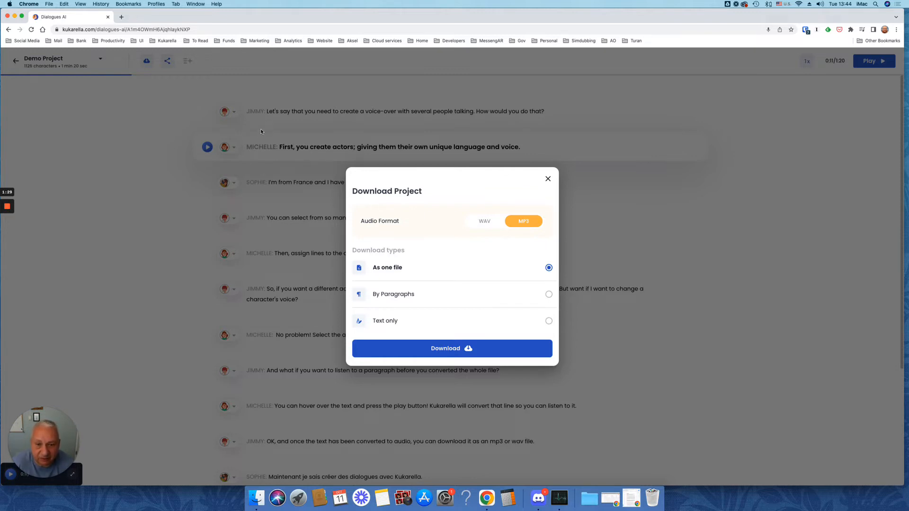
mouse_move(659, 339)
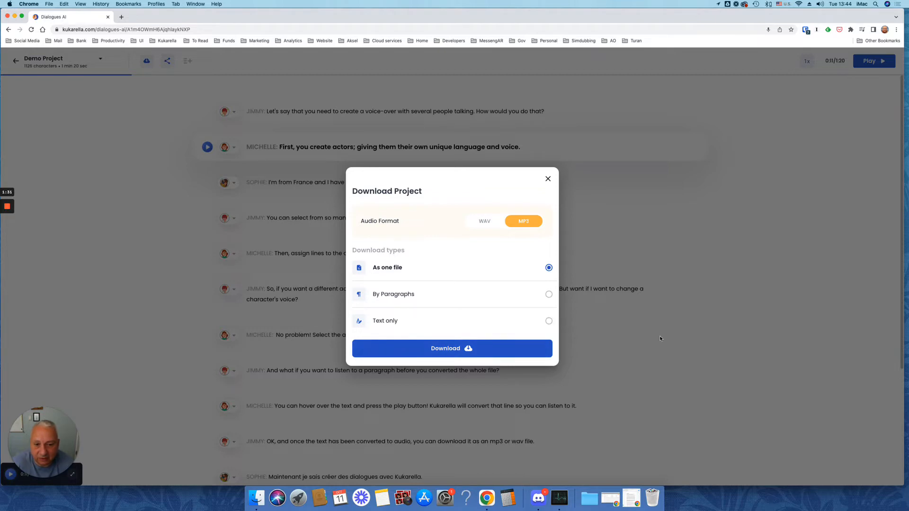
click(547, 178)
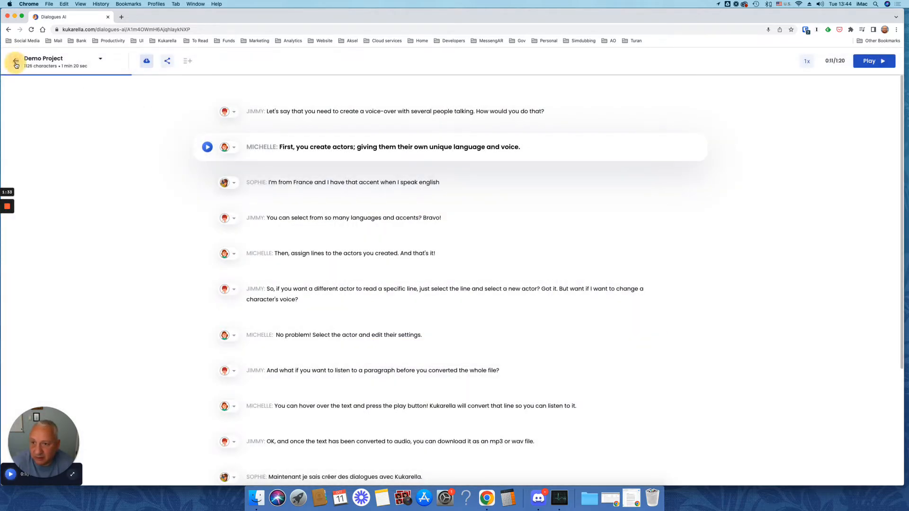
Step: Leave the demo, start a new project and type the line 'here we go.'
click(15, 61)
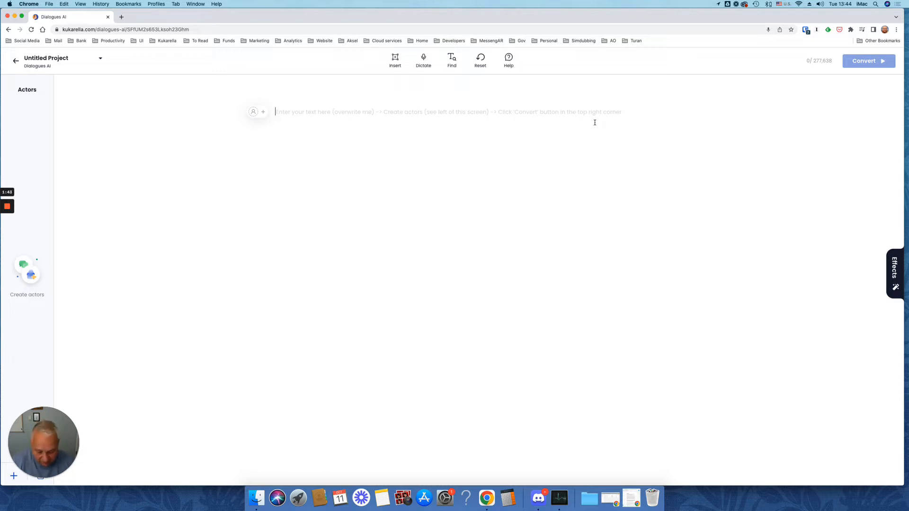
text(here we)
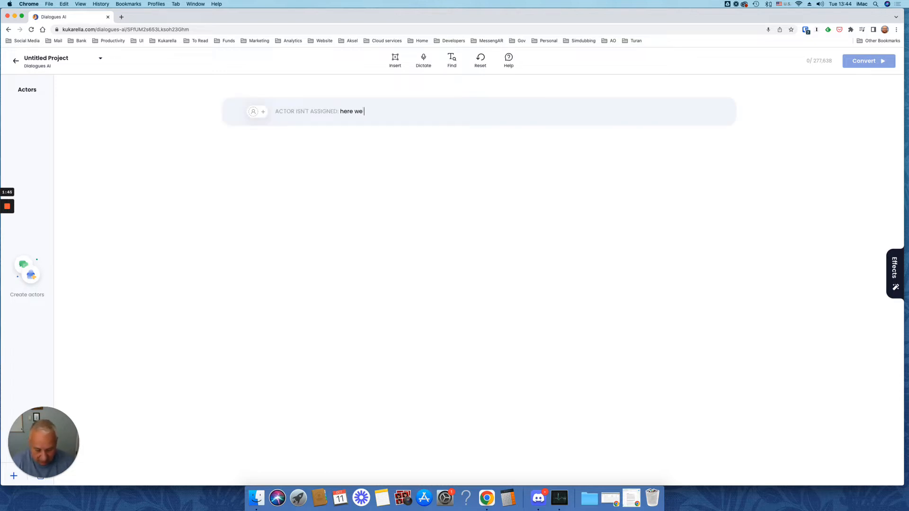
text(go.)
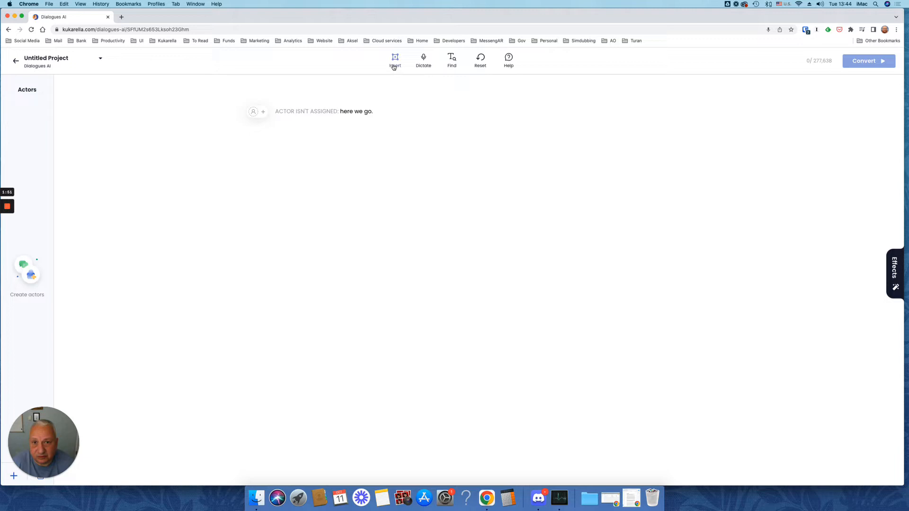
mouse_move(423, 60)
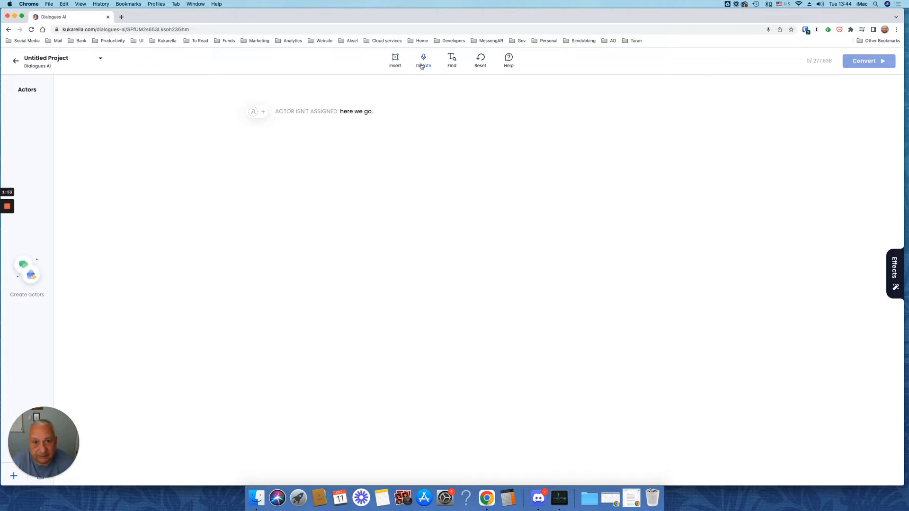
Step: Dictate a sentence about free real-time transcription in English (United States) and save it
click(423, 60)
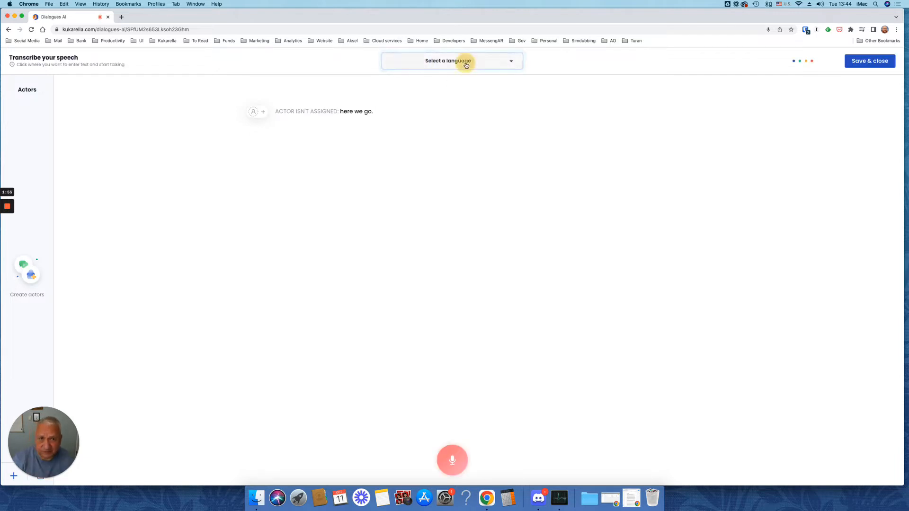
click(452, 61)
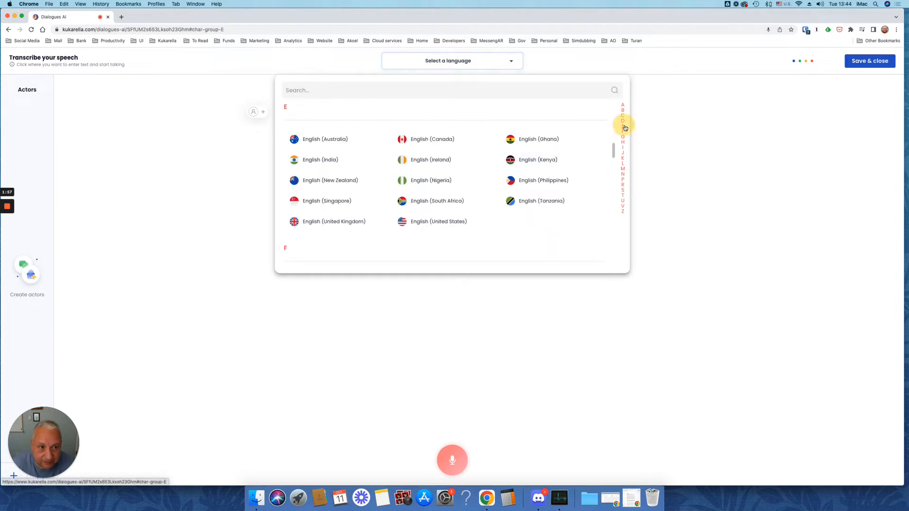
click(438, 221)
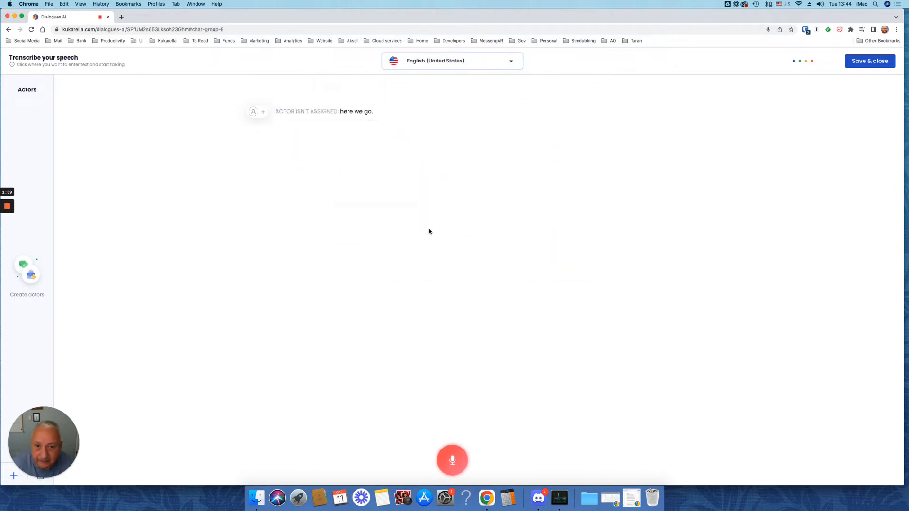
mouse_move(423, 435)
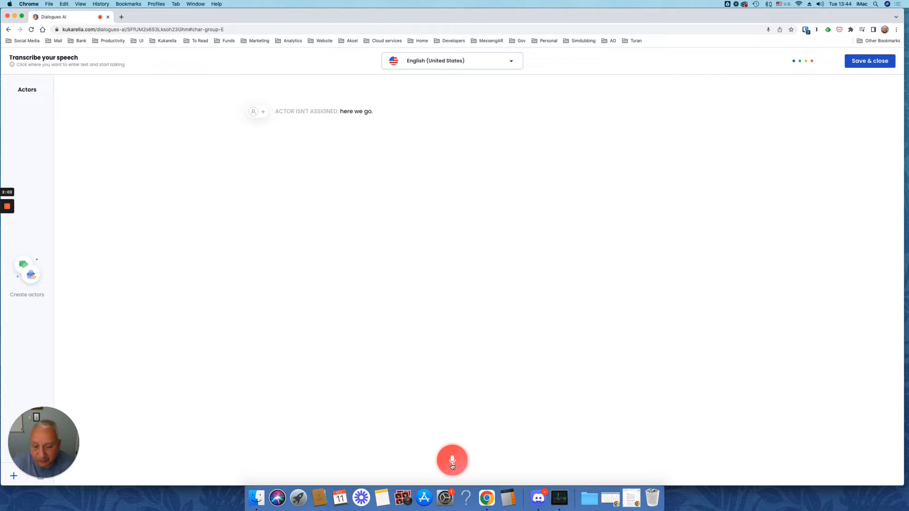
click(452, 459)
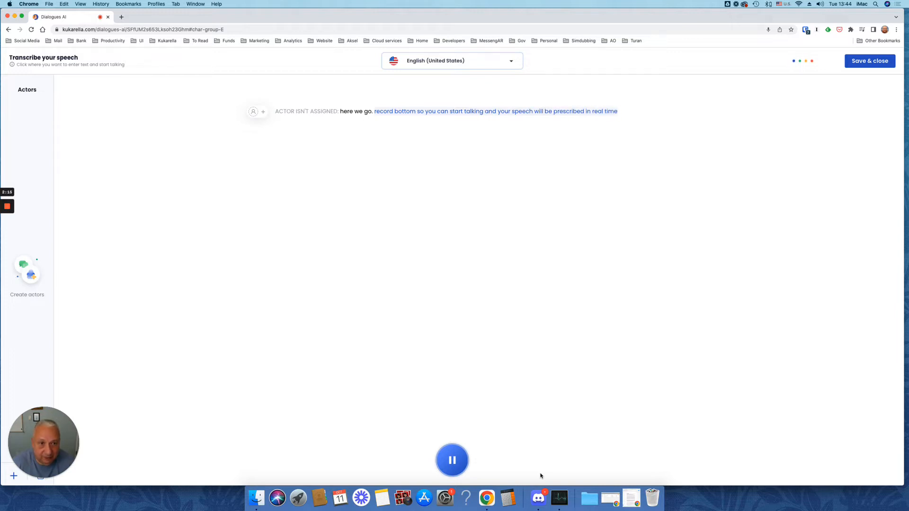
mouse_move(590, 212)
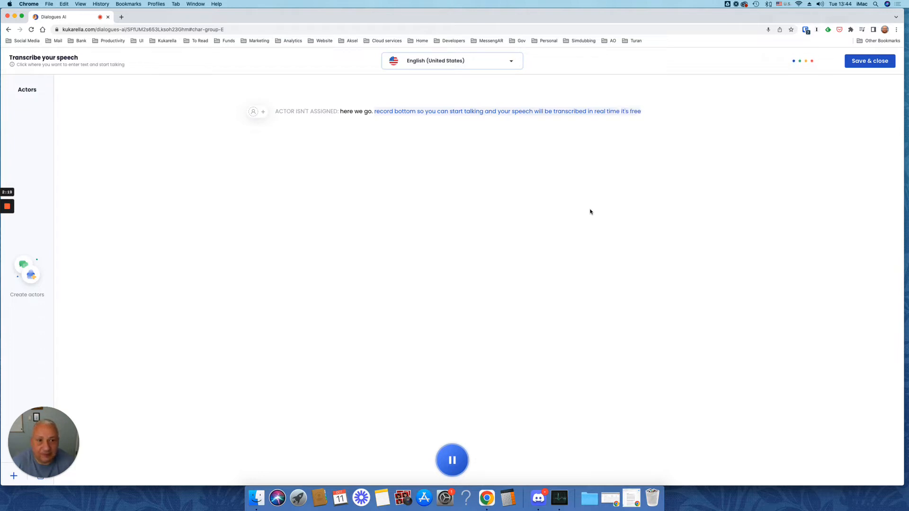
click(868, 60)
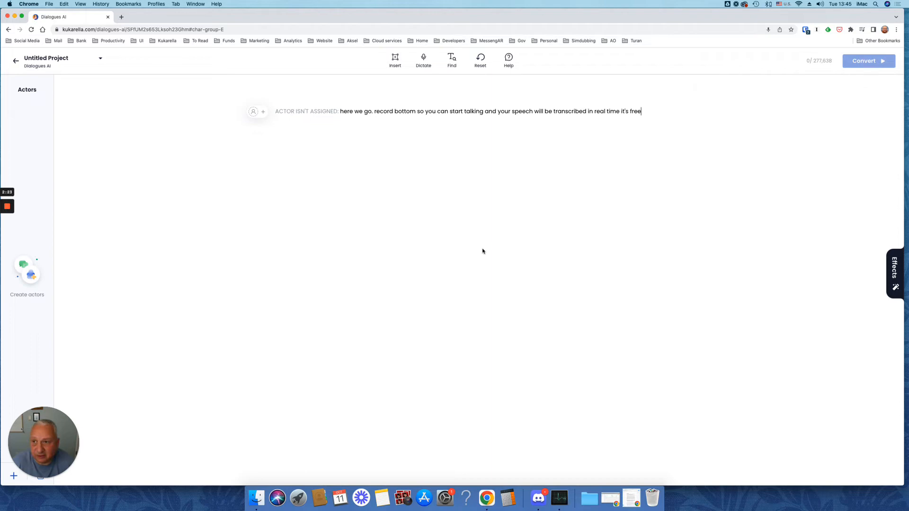
Step: Copy the office dialogue from the ESL site and paste it under the opening paragraph
click(646, 111)
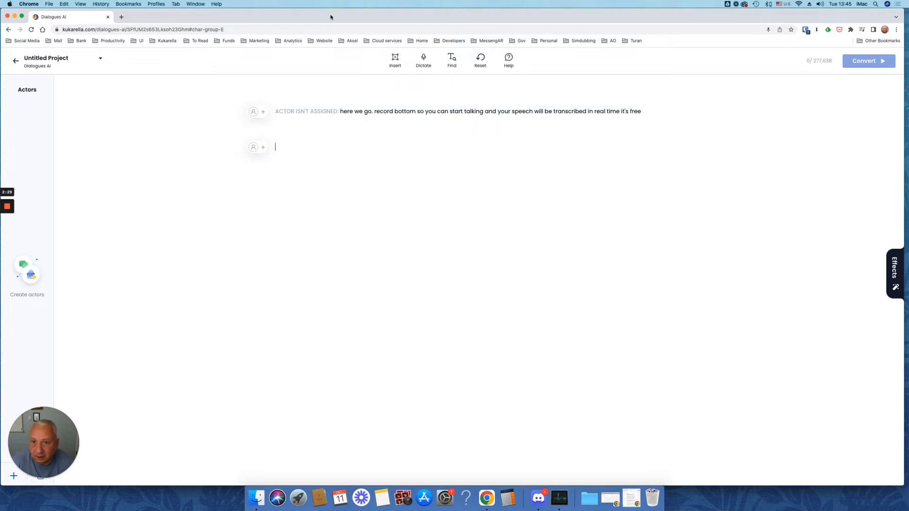
mouse_move(342, 18)
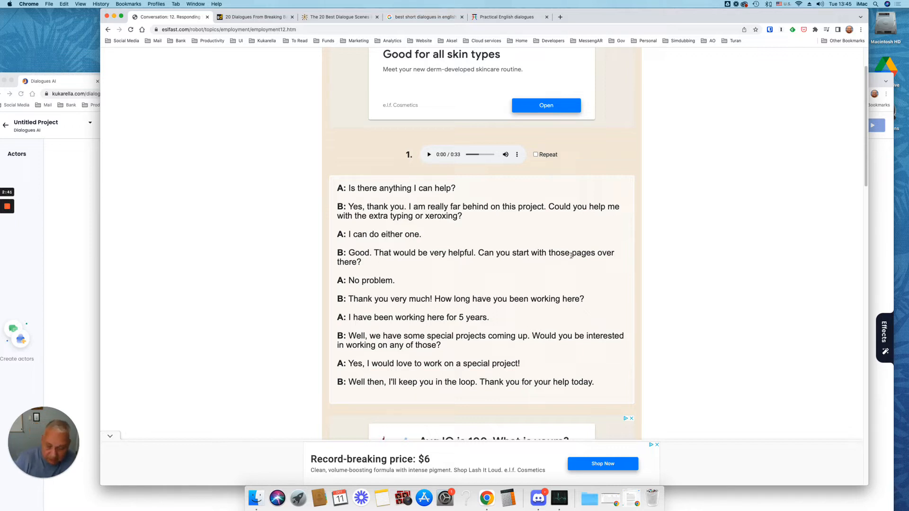
mouse_move(328, 180)
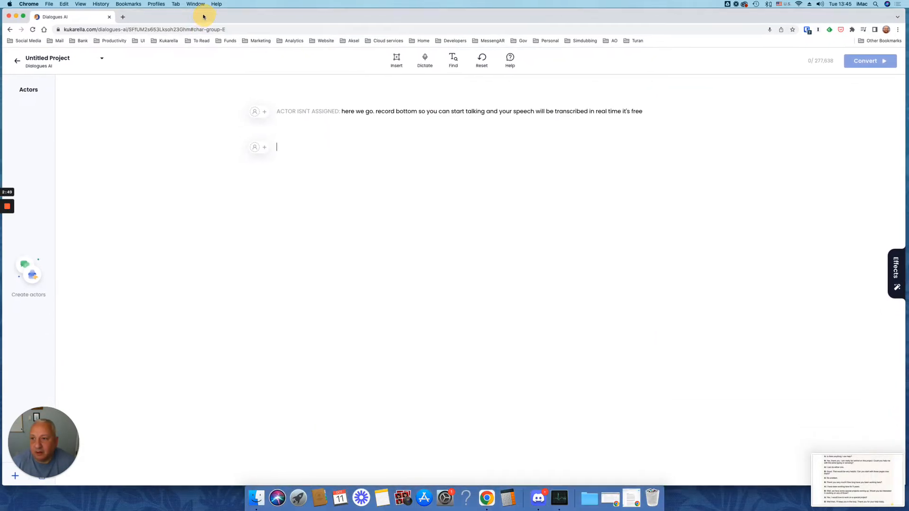
click(396, 60)
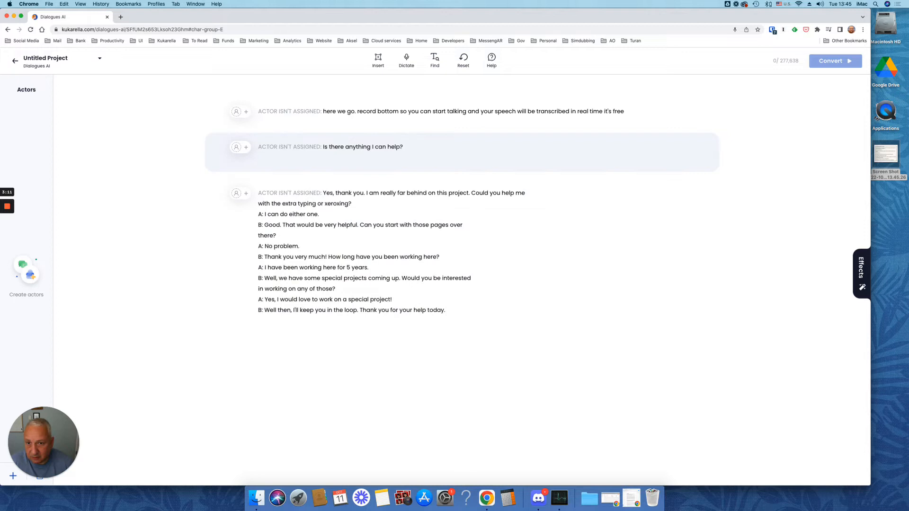
Step: Break the pasted block into one paragraph per A:/B: turn, removing the prefixes
click(318, 214)
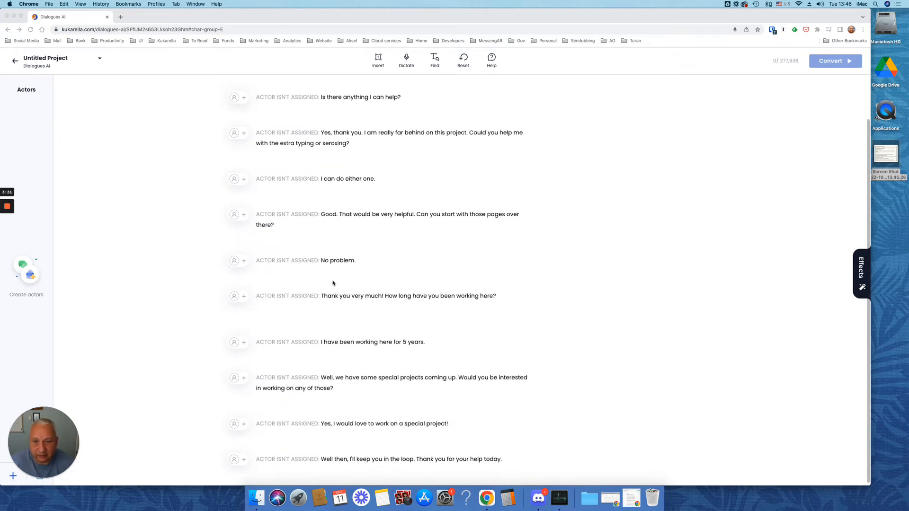
scroll(up, 3)
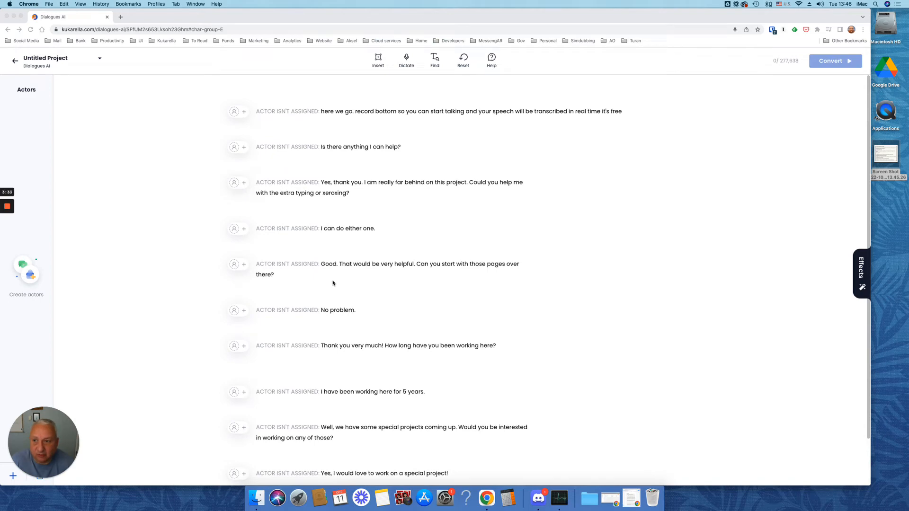
mouse_move(311, 133)
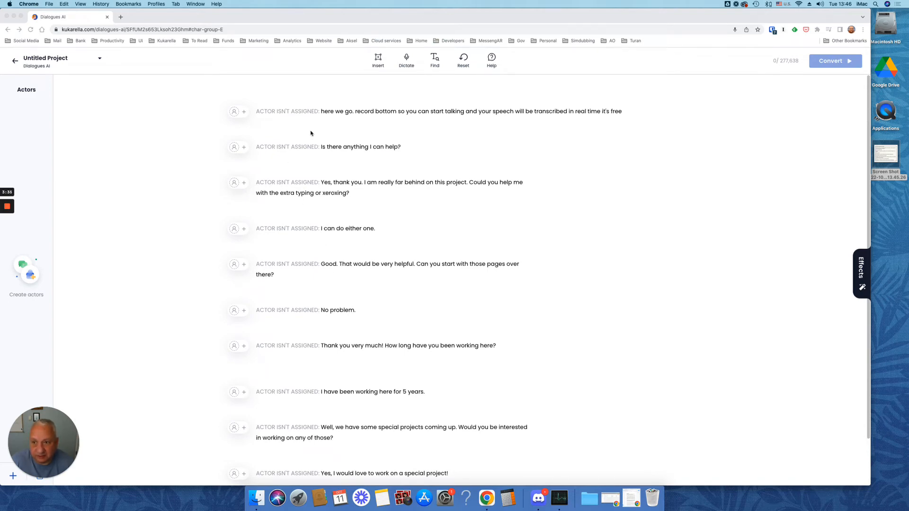
mouse_move(247, 120)
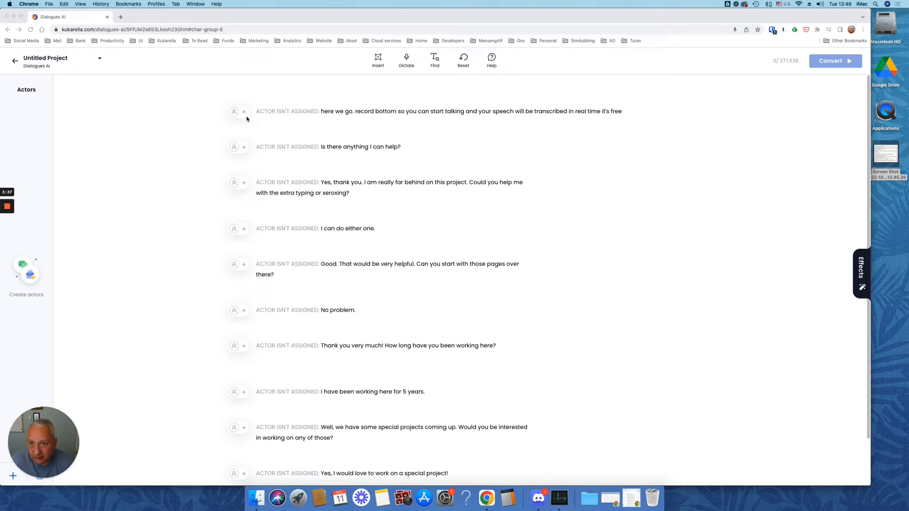
Step: Start a new actor from the first paragraph and name it Ann
click(243, 111)
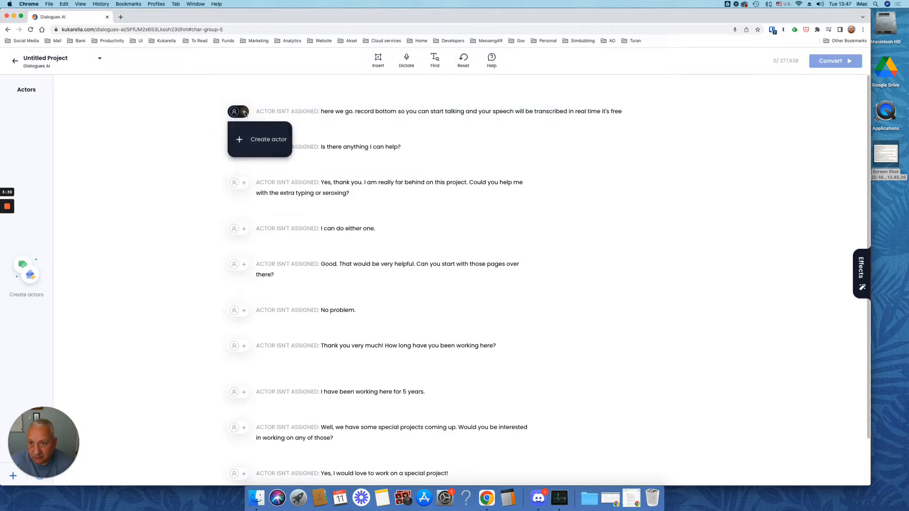
click(80, 382)
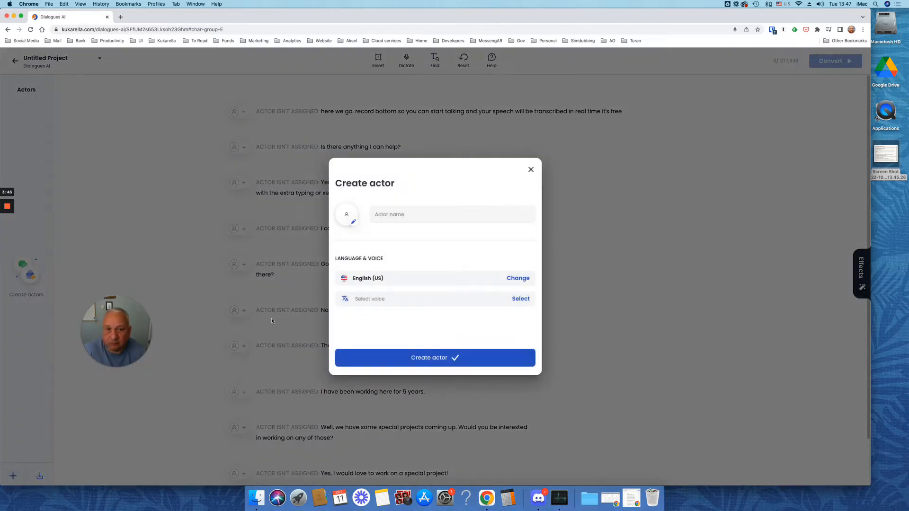
click(452, 214)
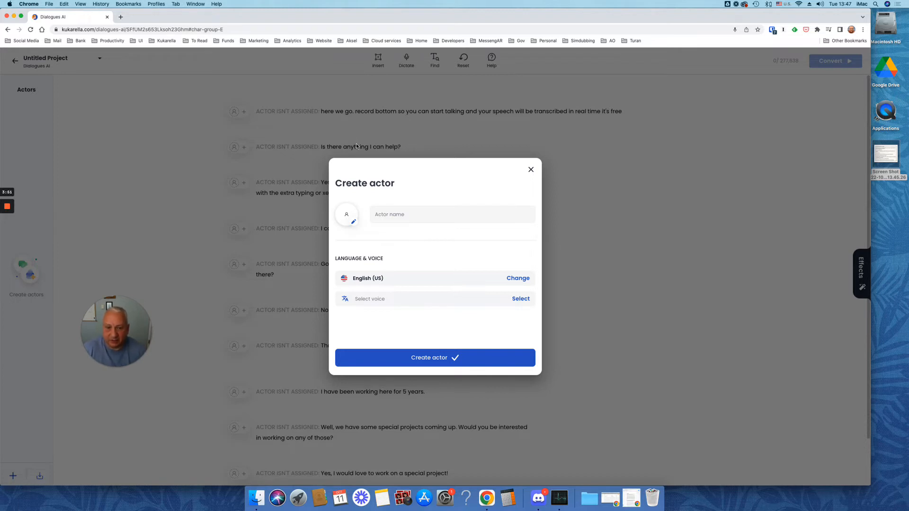
click(452, 214)
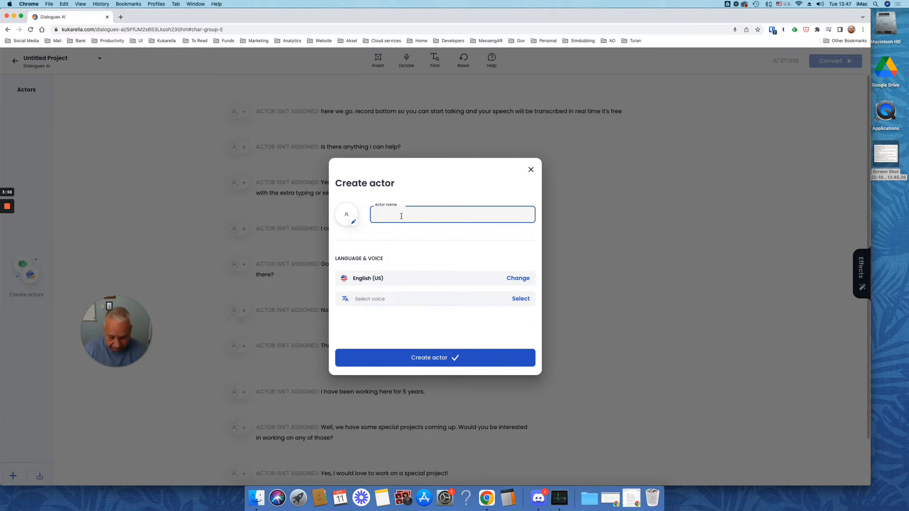
text(Ann)
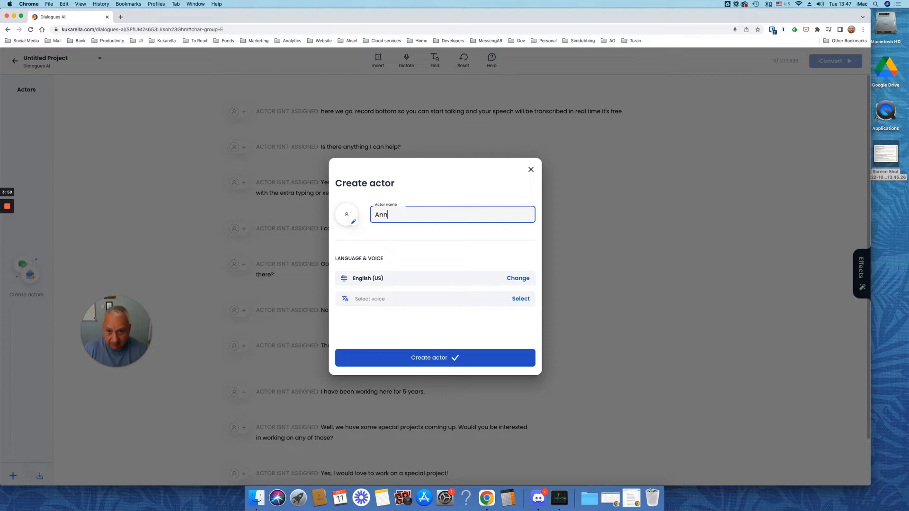
Step: Give Ann the female Aria voice and a cartoon avatar, then create the actor
click(520, 299)
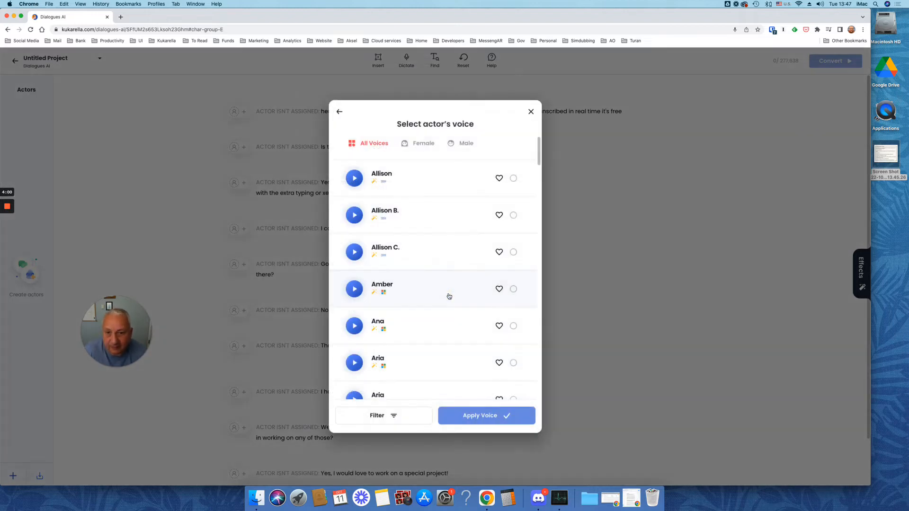
mouse_move(451, 206)
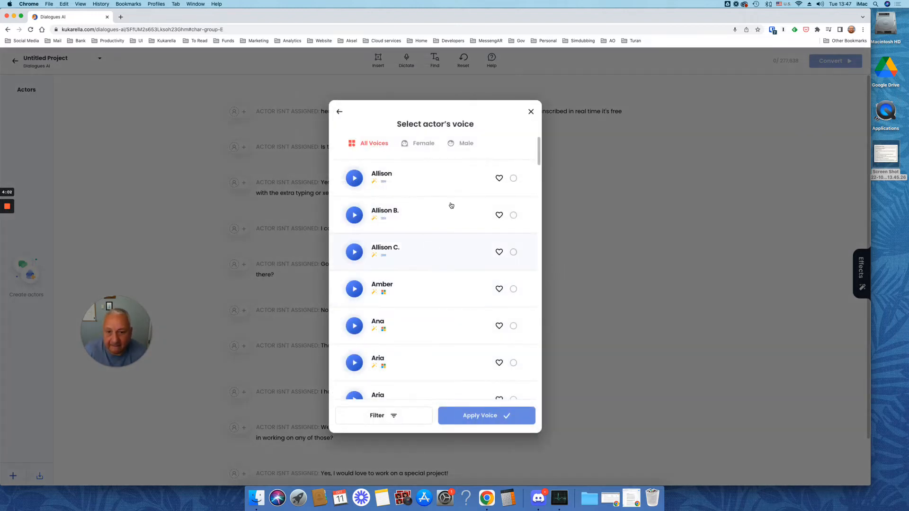
click(423, 143)
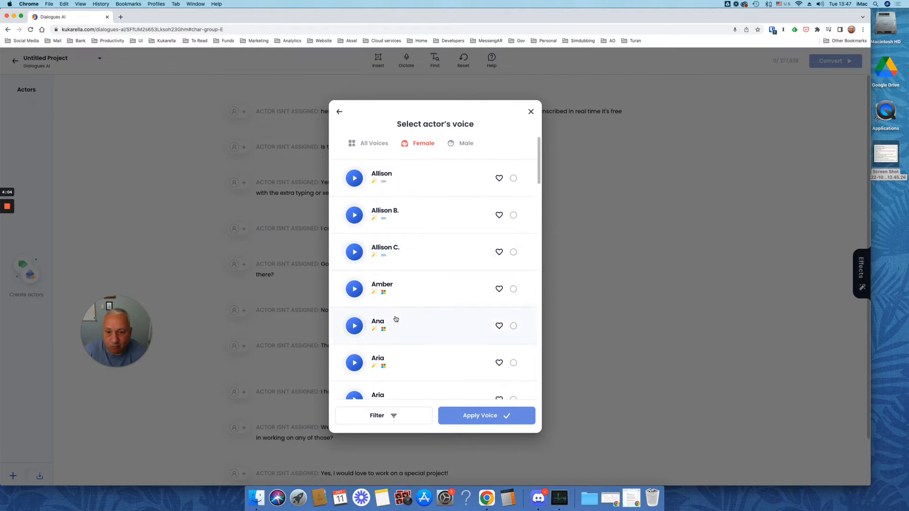
click(354, 325)
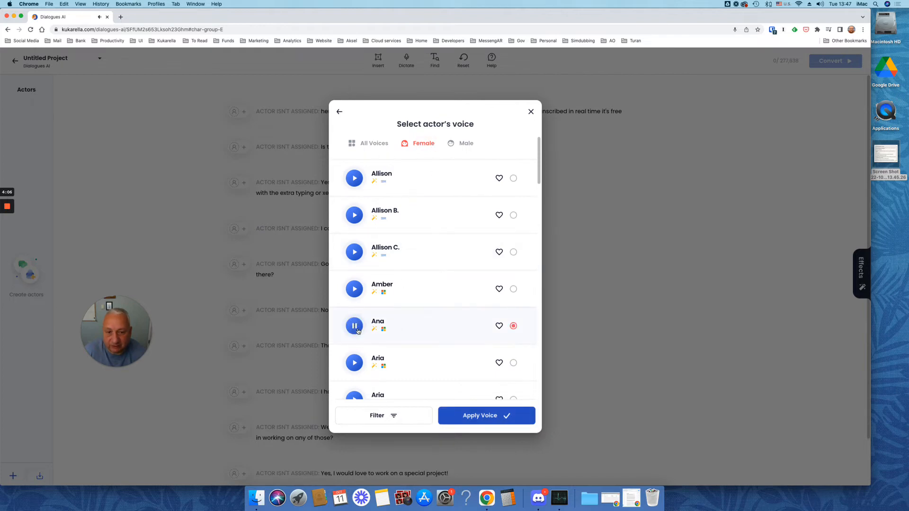
click(354, 362)
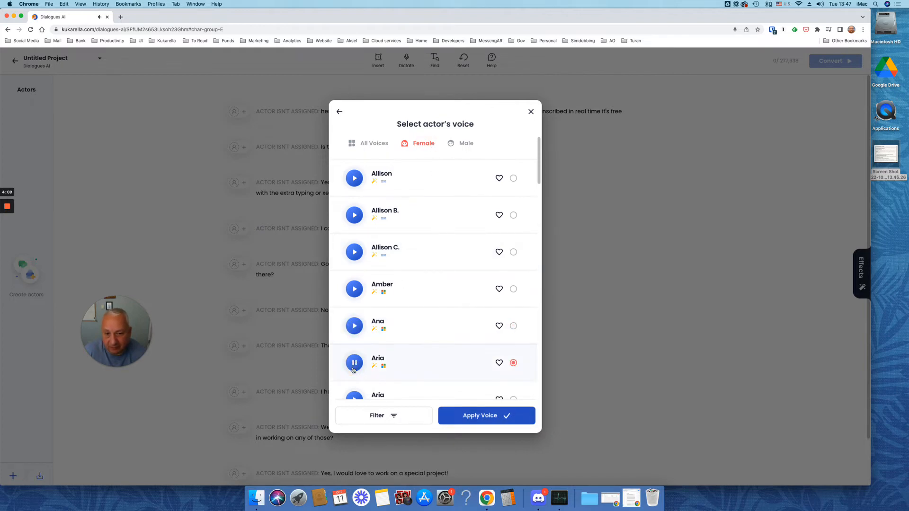
scroll(down, 3)
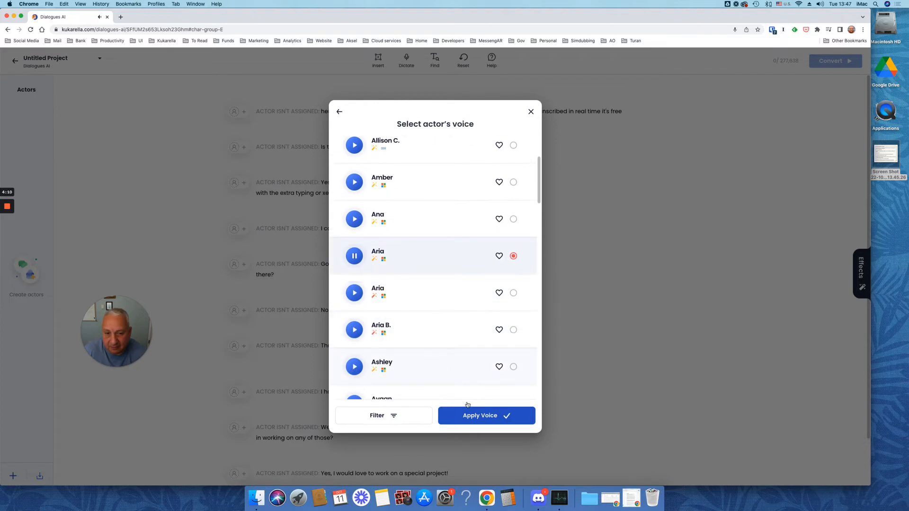
click(485, 416)
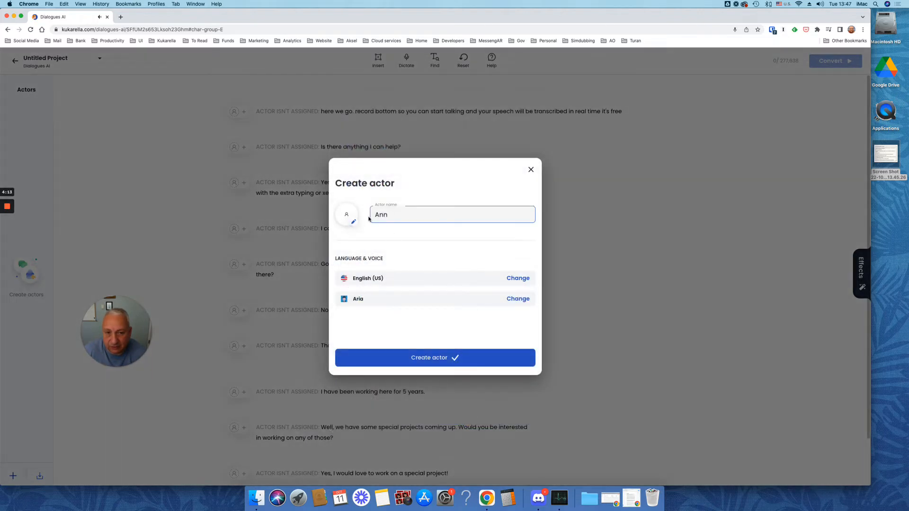
click(346, 215)
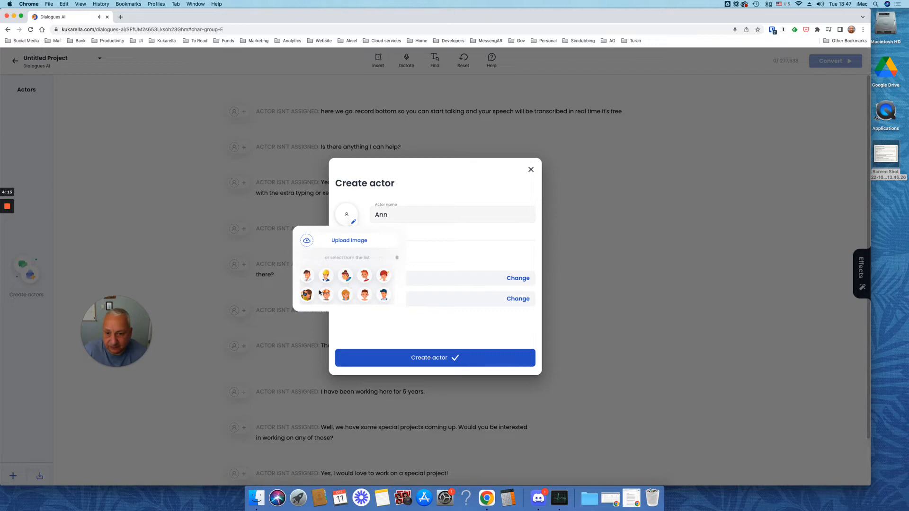
click(306, 294)
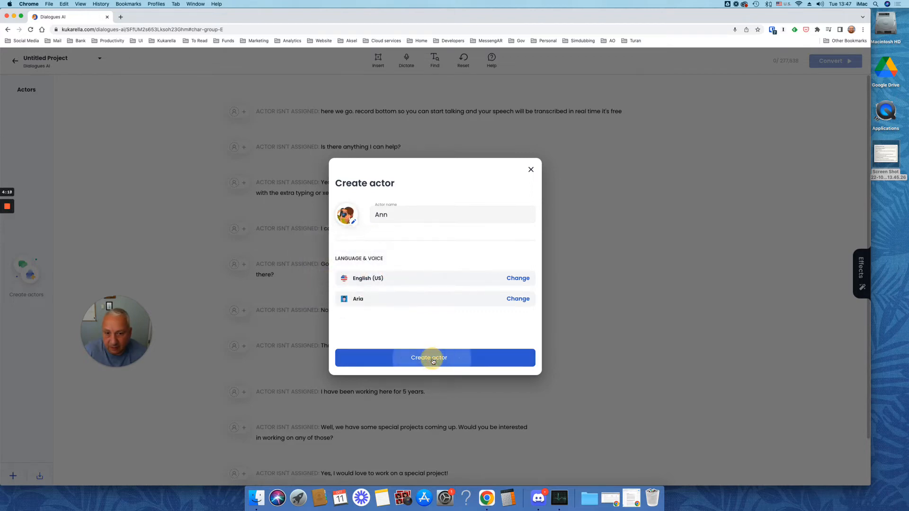
click(434, 358)
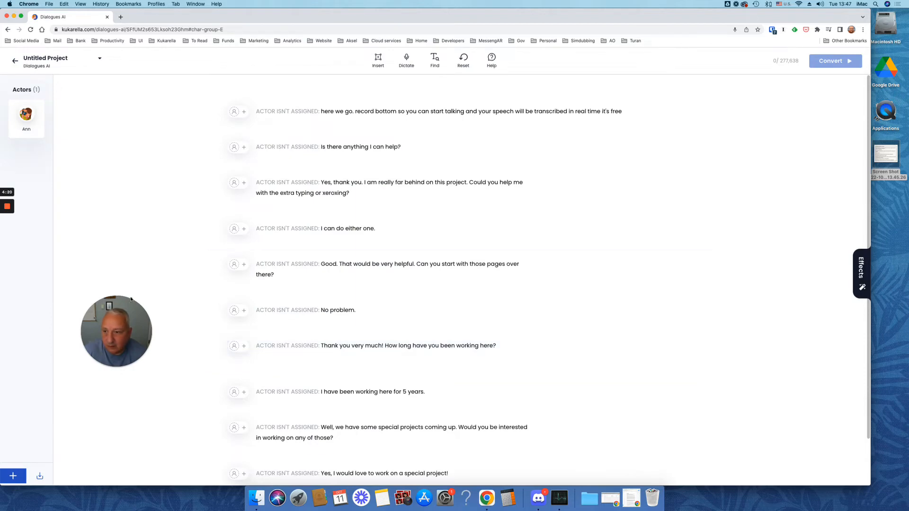
mouse_move(26, 114)
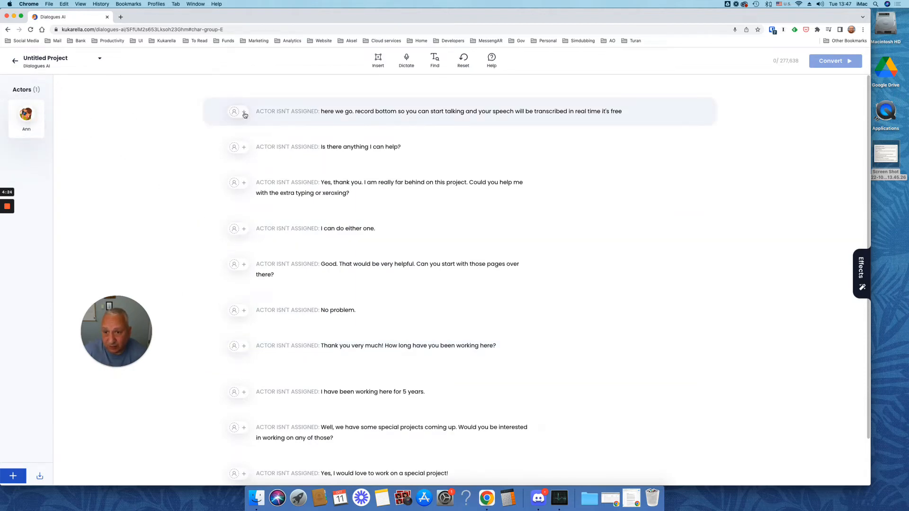
Step: Assign Ann to the opening line, then dismiss a new-actor dialog for line two
click(235, 111)
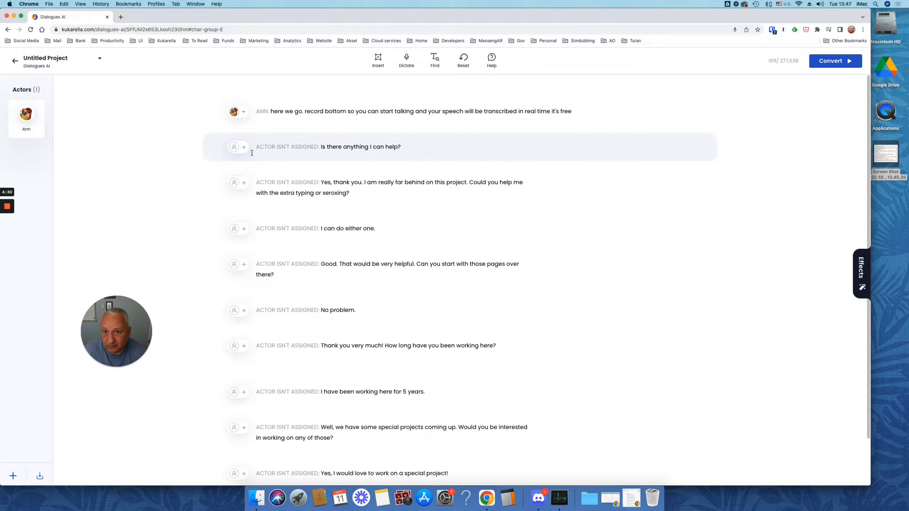
click(234, 147)
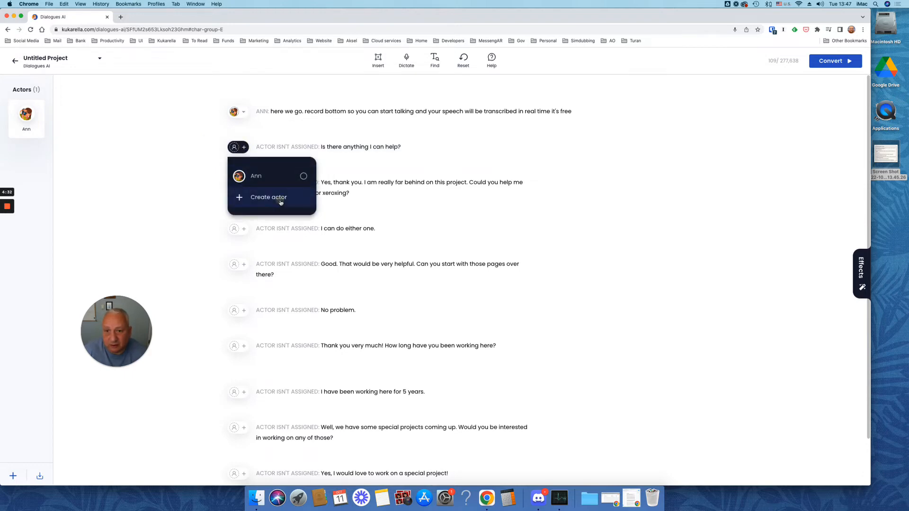
click(268, 197)
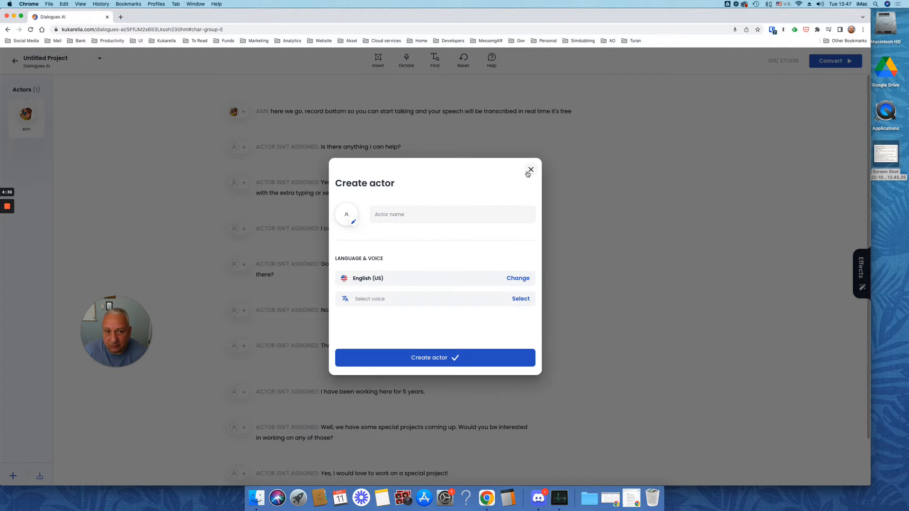
click(529, 170)
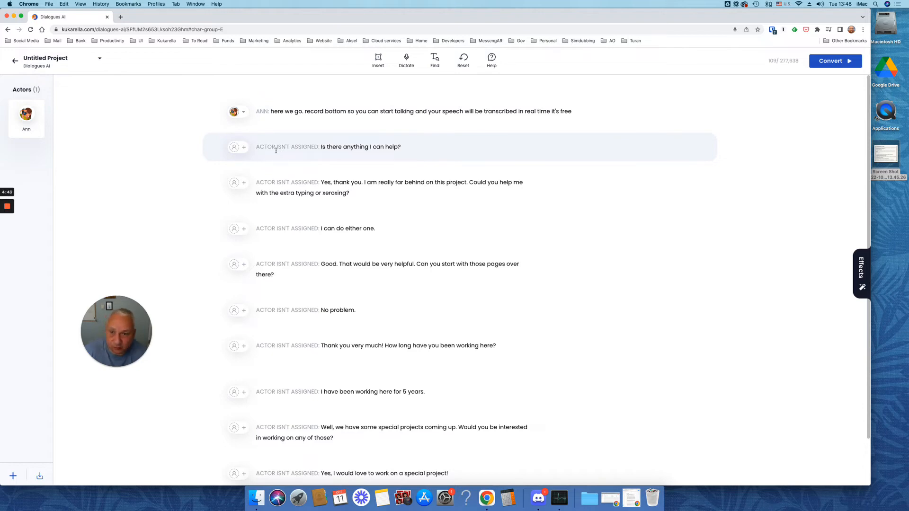
Step: Start a new actor for the second line named Ted with English (UK) language
click(238, 147)
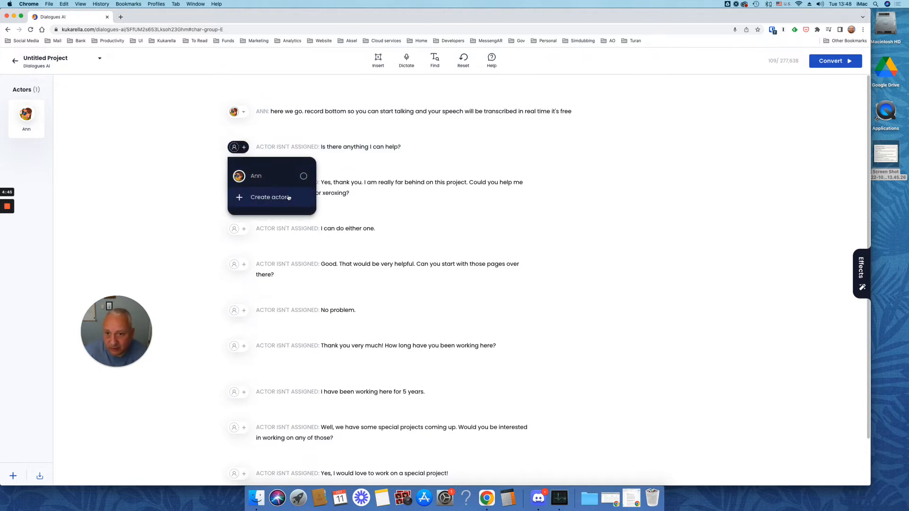
click(269, 197)
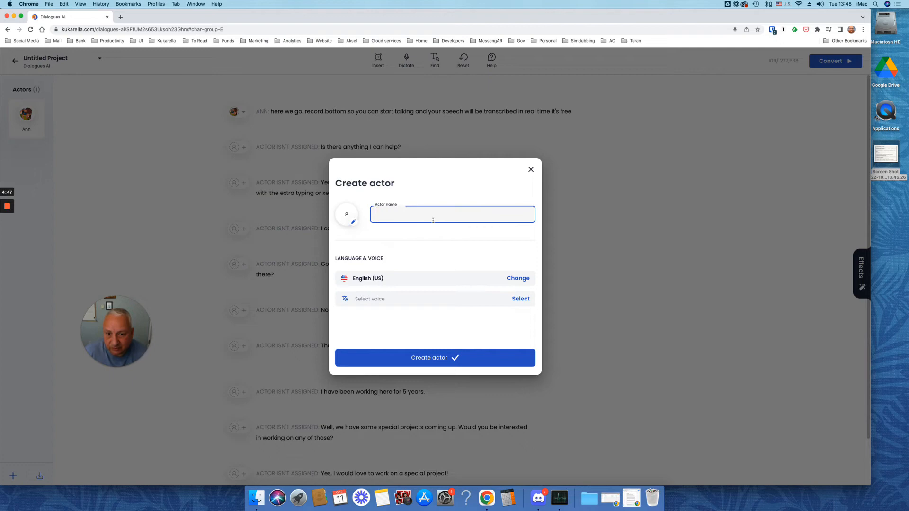
text(T)
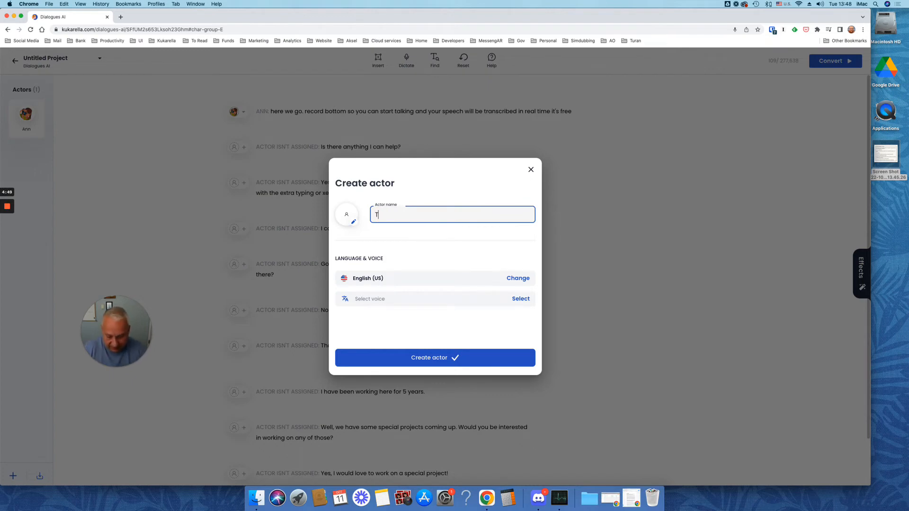
text(ed)
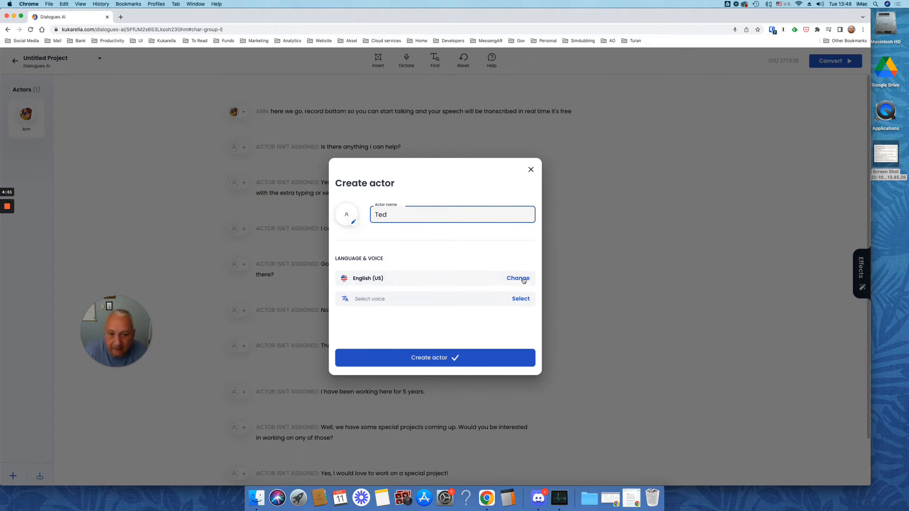
click(517, 279)
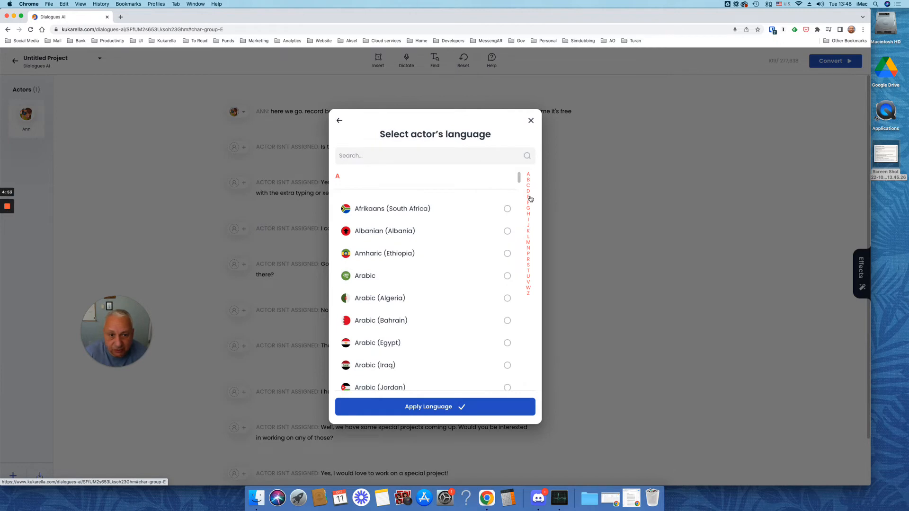
scroll(down, 3)
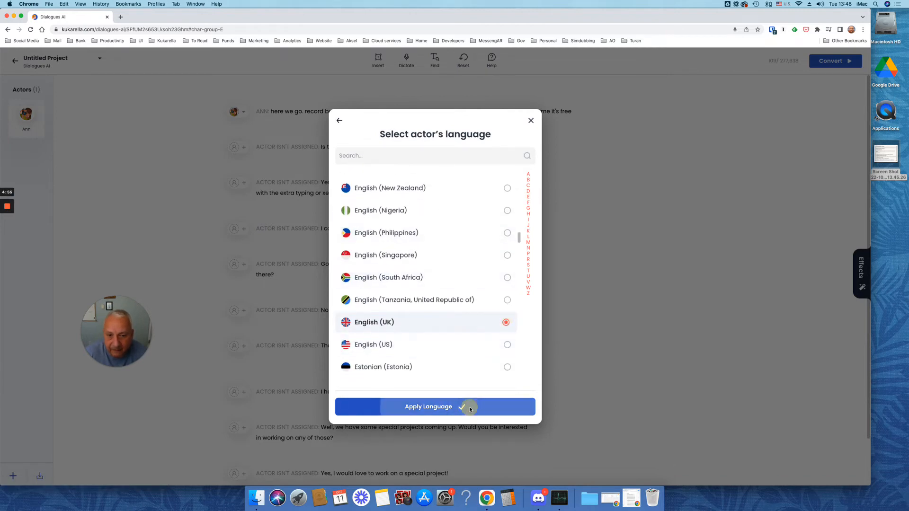
click(435, 406)
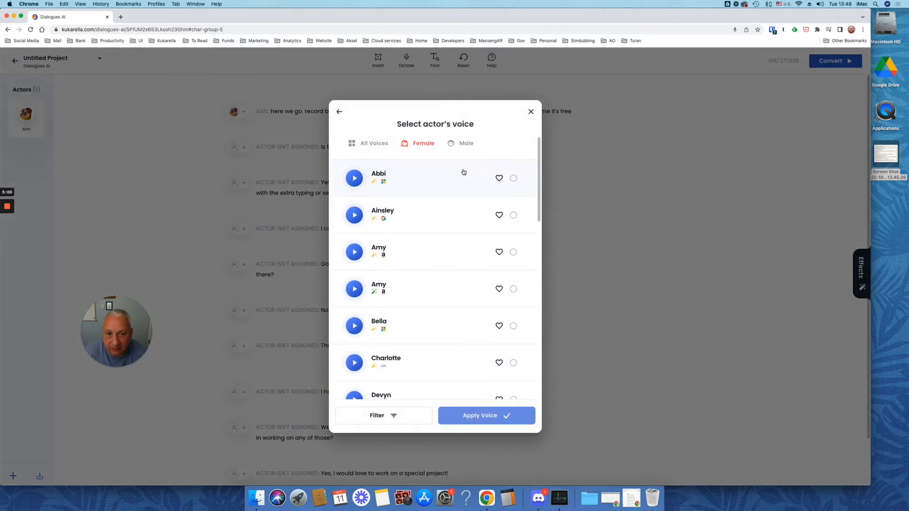
Step: Give Ted the Brian voice and a portrait avatar, then create the actor
scroll(down, 3)
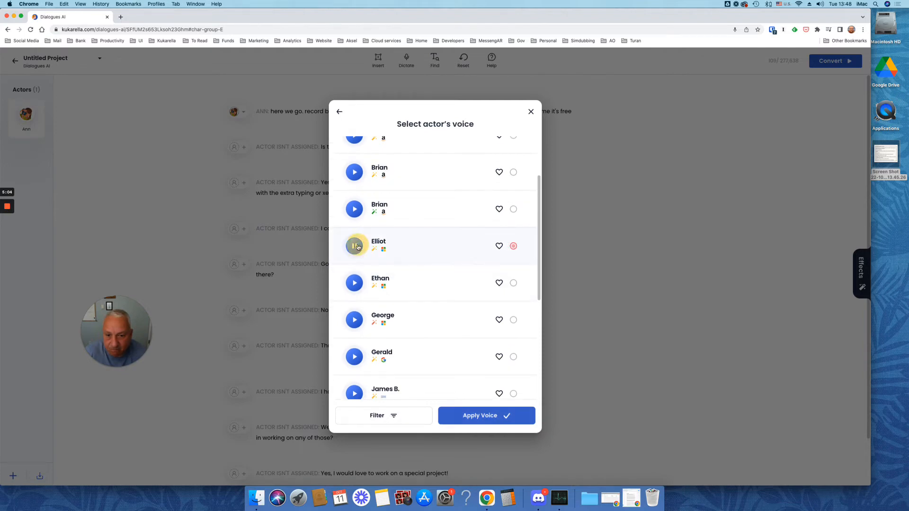
click(354, 245)
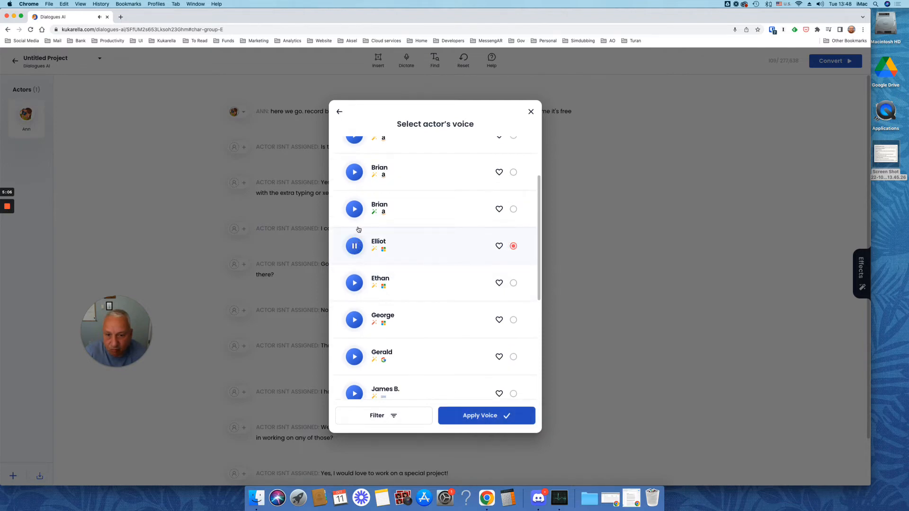
click(512, 209)
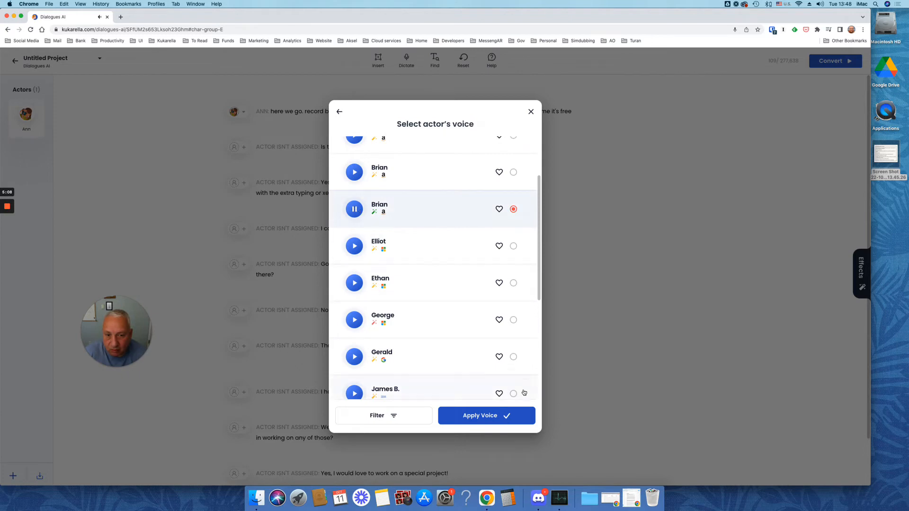
click(480, 415)
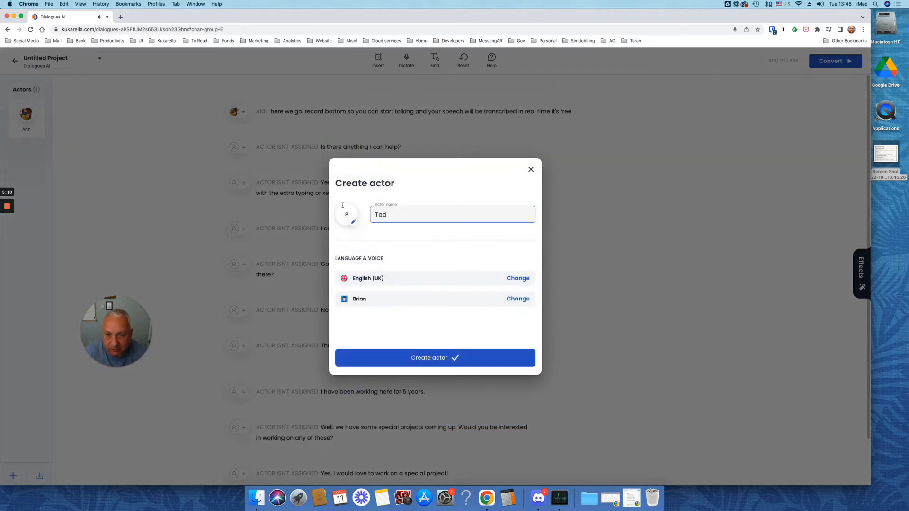
click(346, 215)
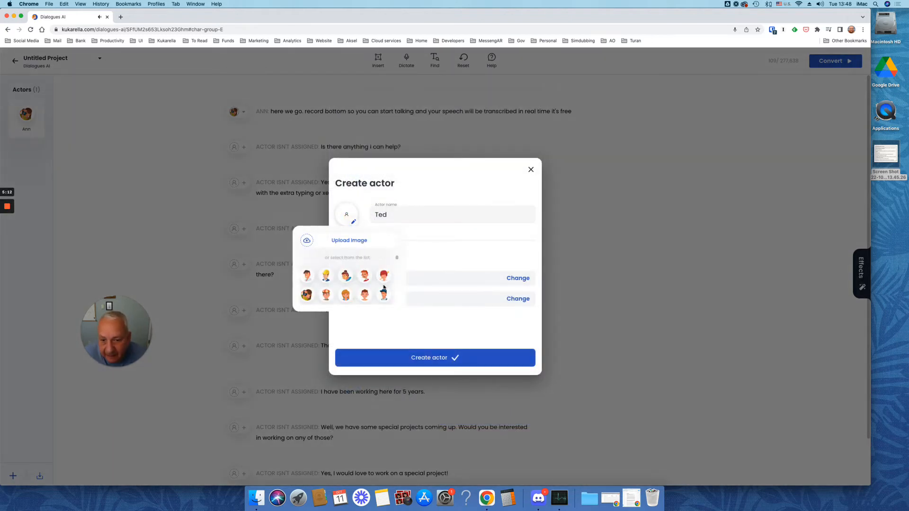
scroll(down, 3)
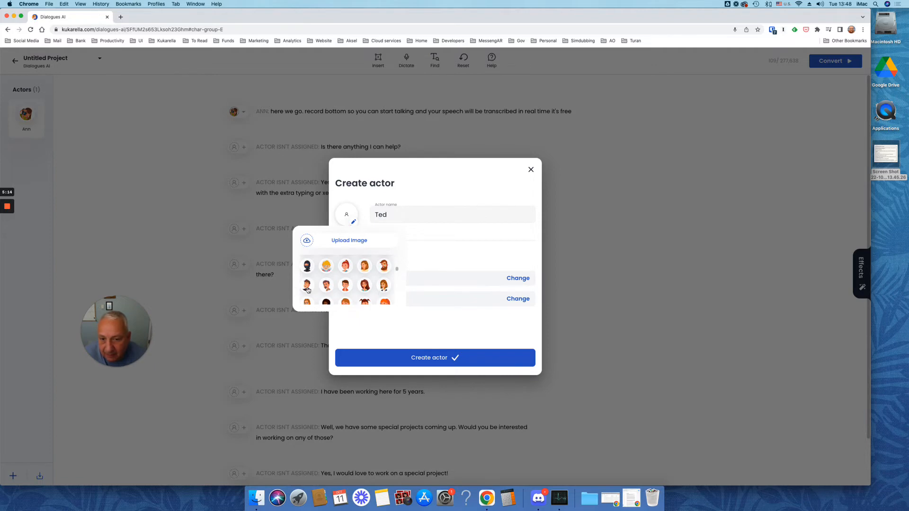
click(306, 285)
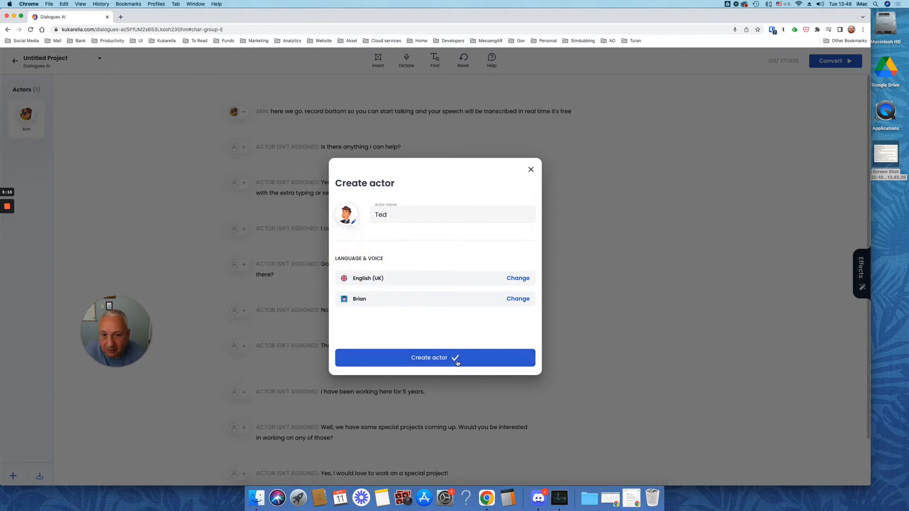
click(435, 358)
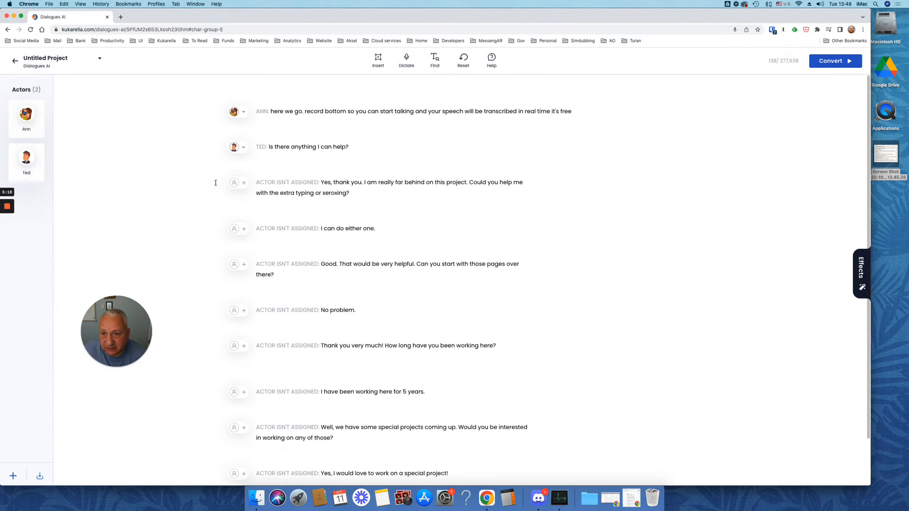
Step: Bring up a blank new-actor form from the third line's actor menu
click(308, 146)
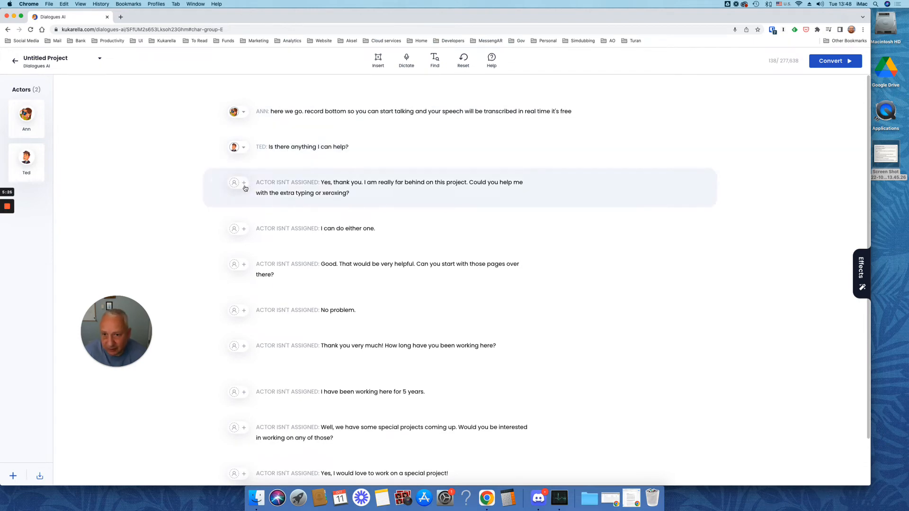
click(235, 182)
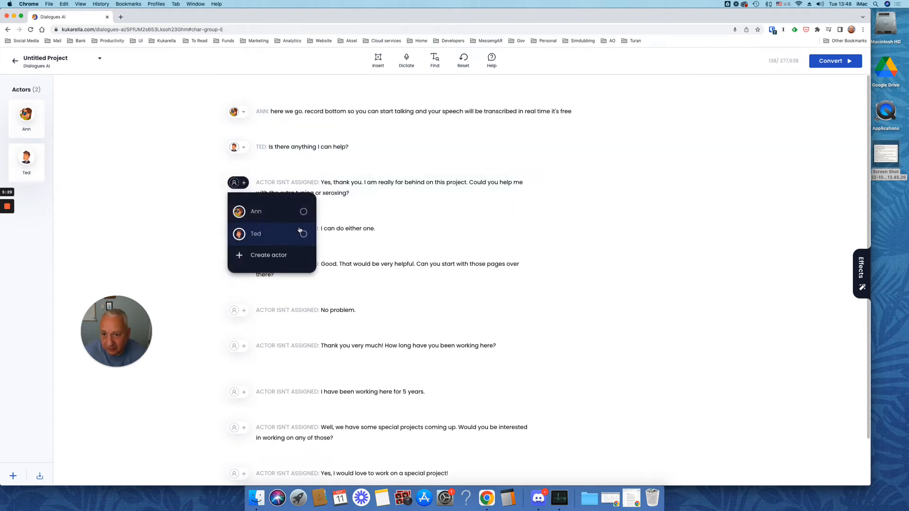
click(268, 255)
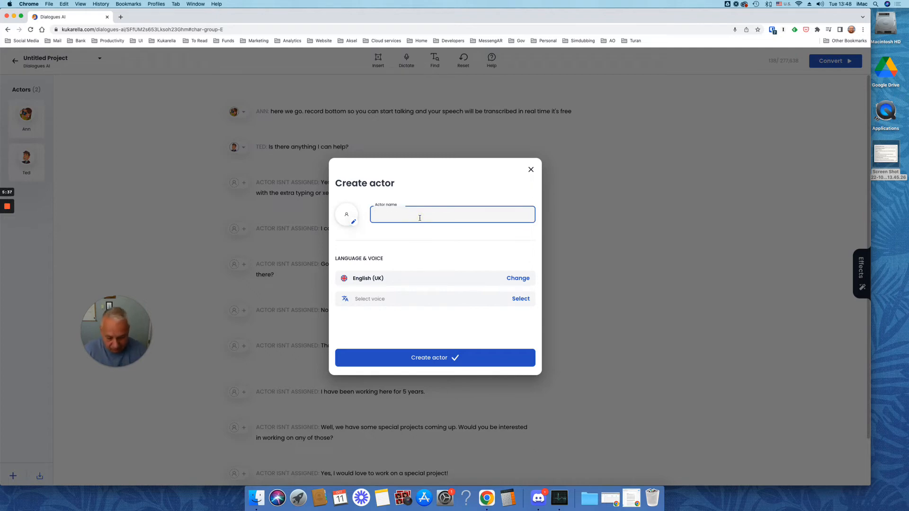
Step: Name the new actor Jon, give him the red-haired avatar, and set English (South Africa)
text(Jon)
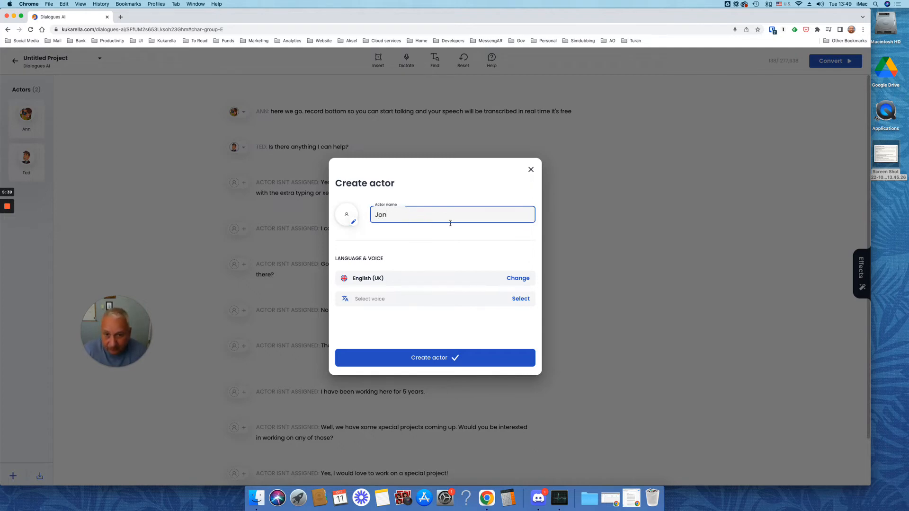
click(347, 219)
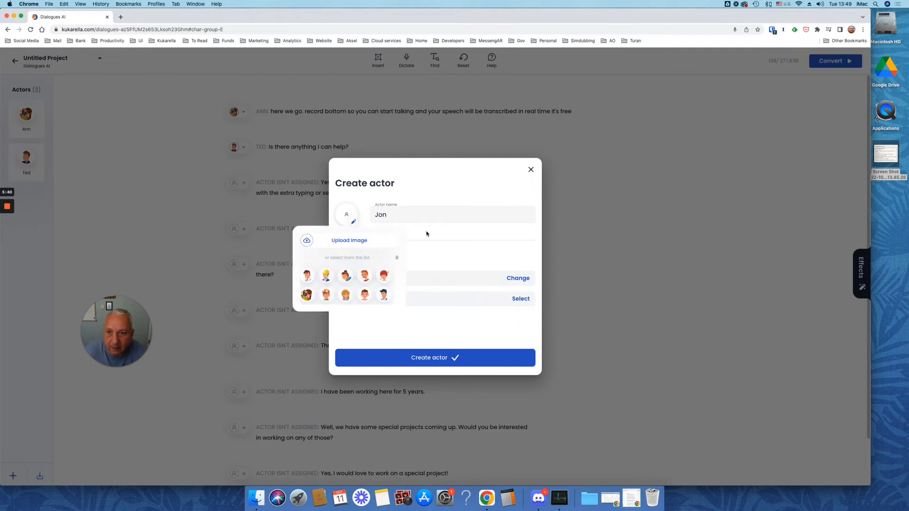
click(384, 276)
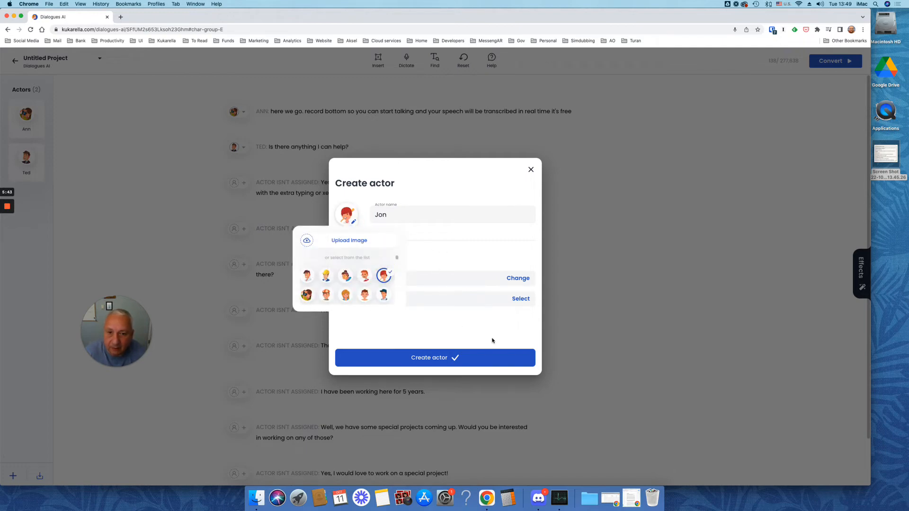
click(384, 275)
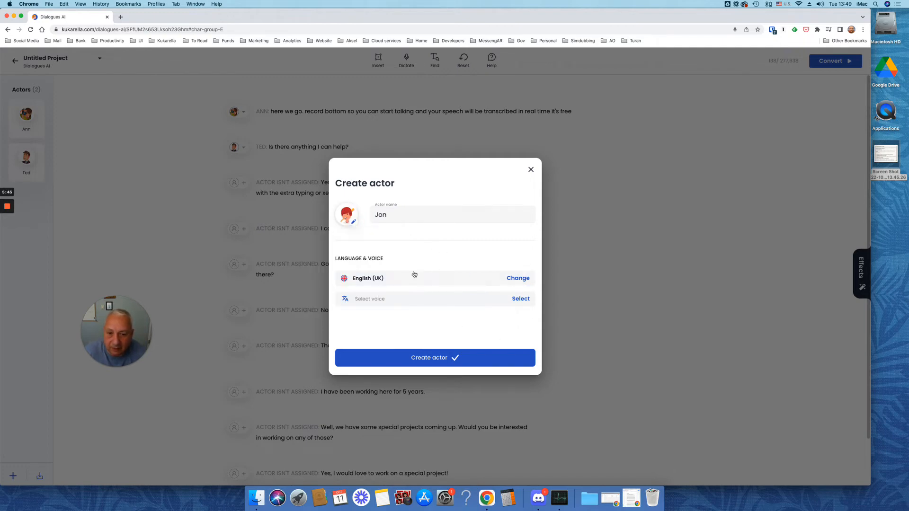
click(517, 278)
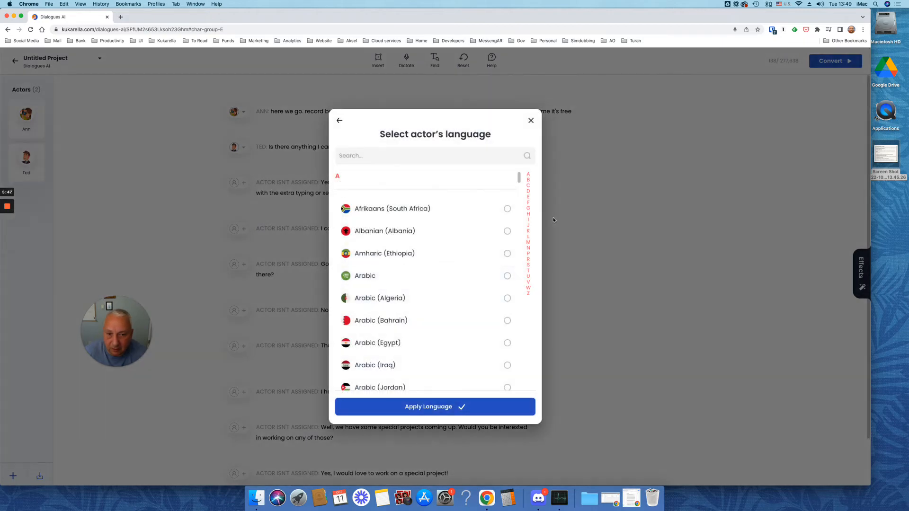
mouse_move(533, 279)
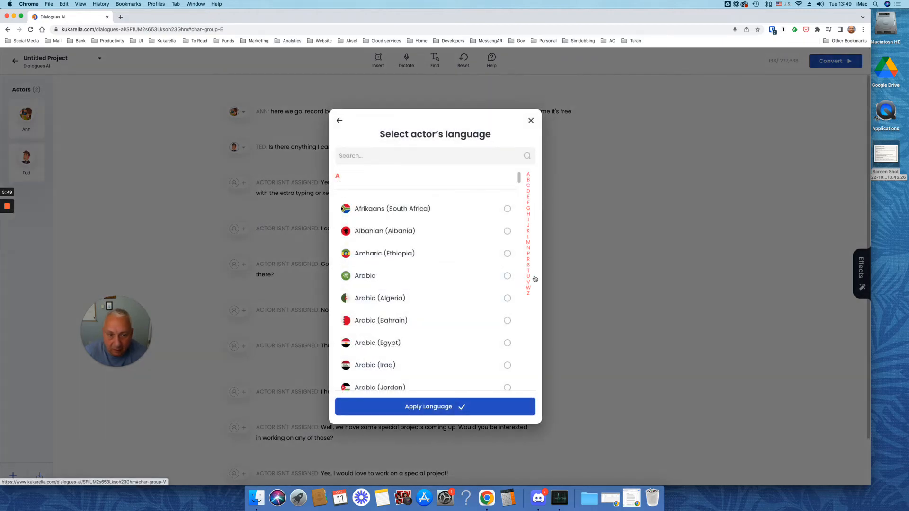
click(528, 202)
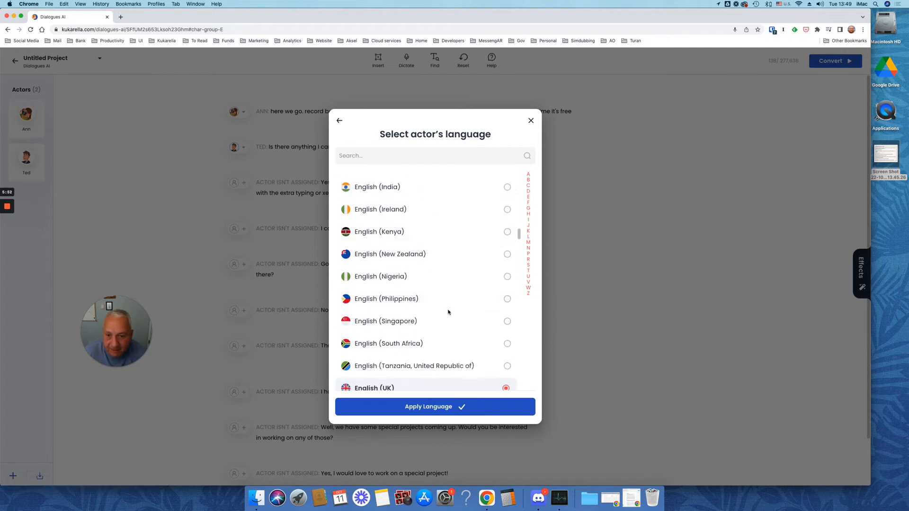
scroll(down, 3)
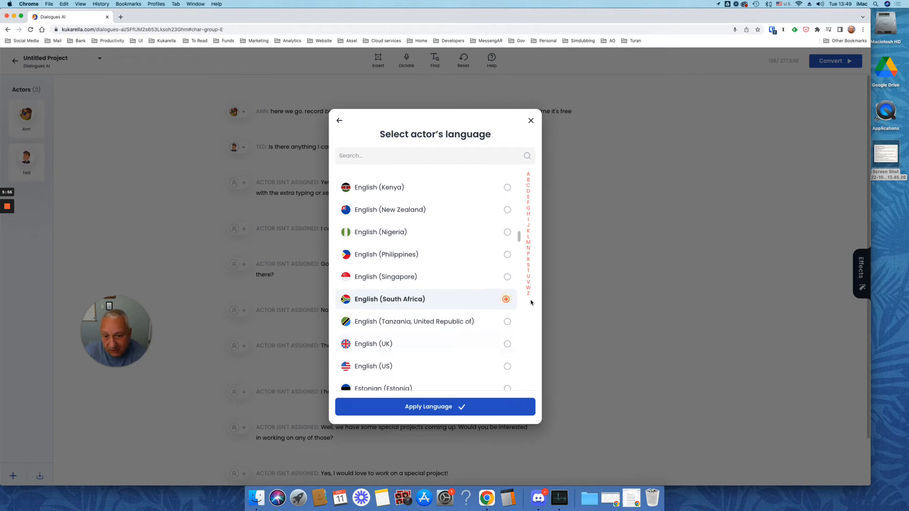
click(434, 406)
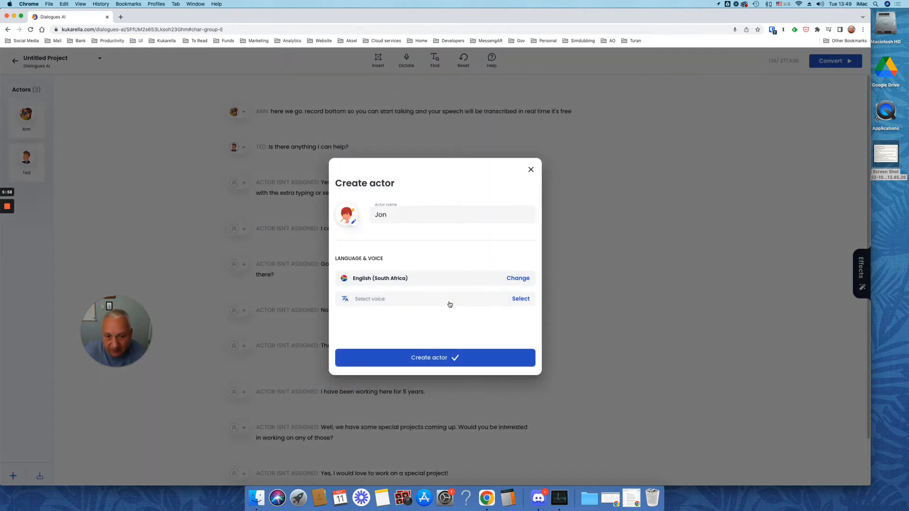
Step: Preview and apply the Luke voice, then create the actor Jon
click(519, 298)
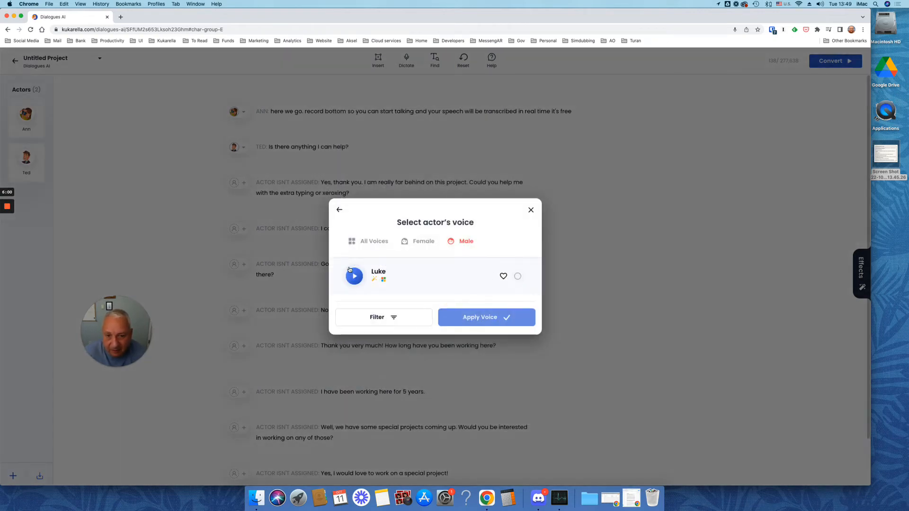
click(354, 276)
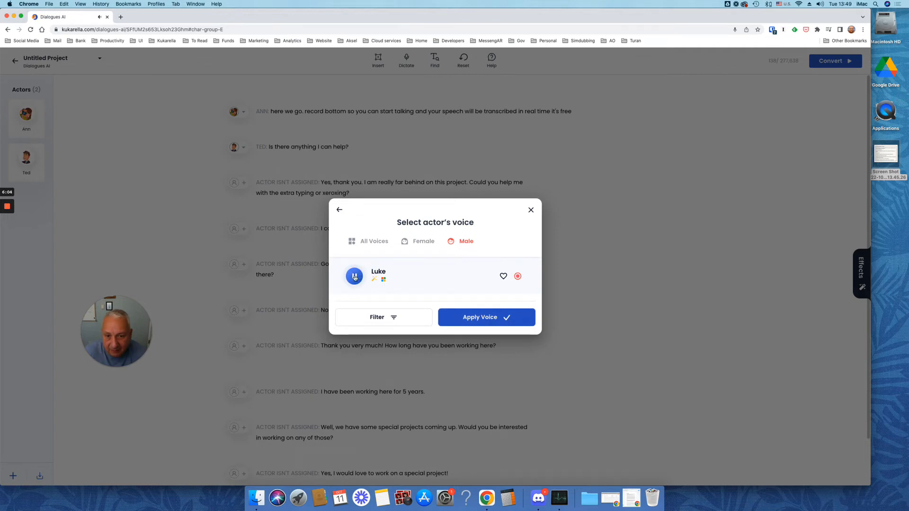
click(354, 276)
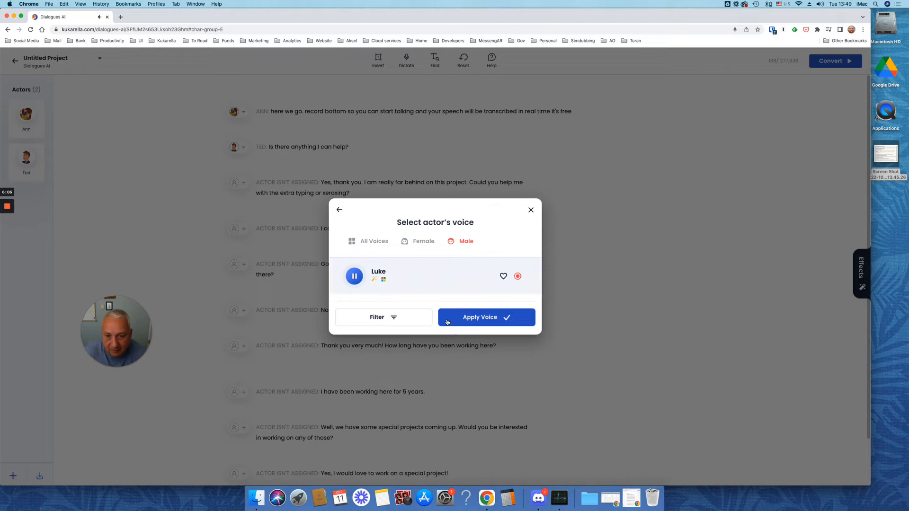
click(354, 276)
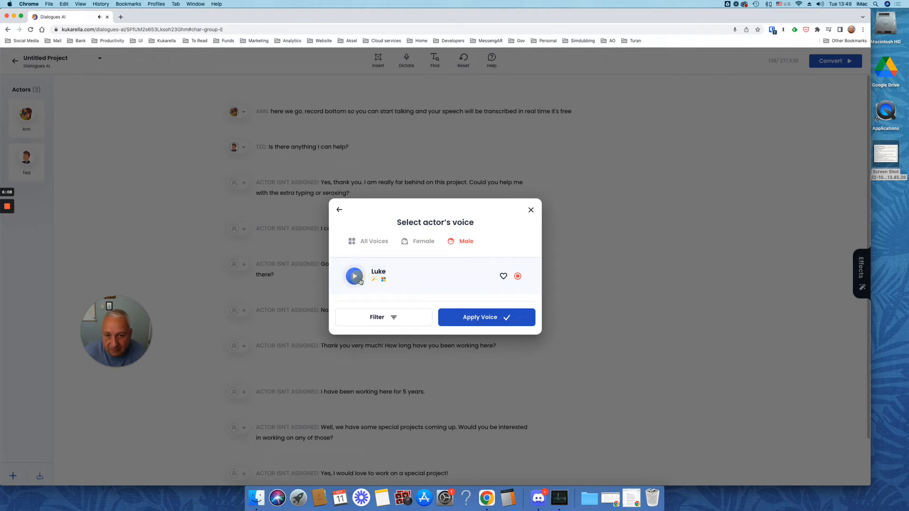
click(485, 318)
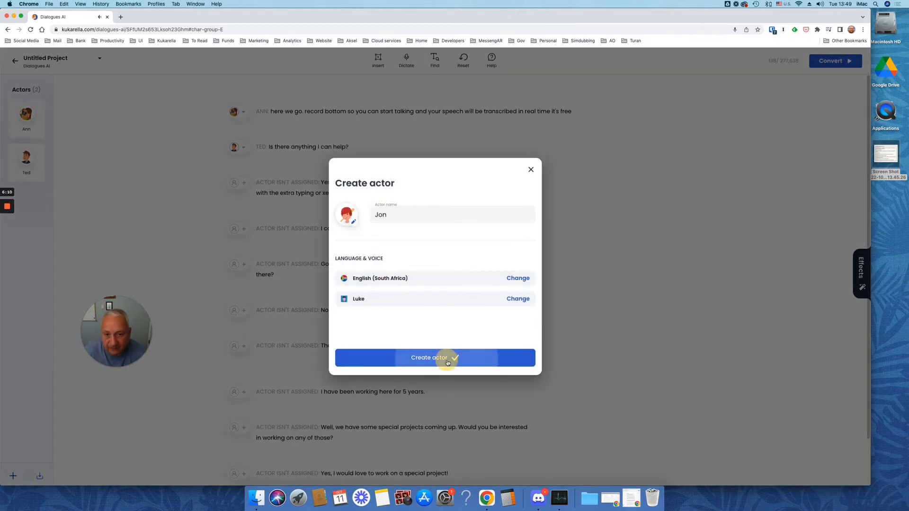
click(435, 358)
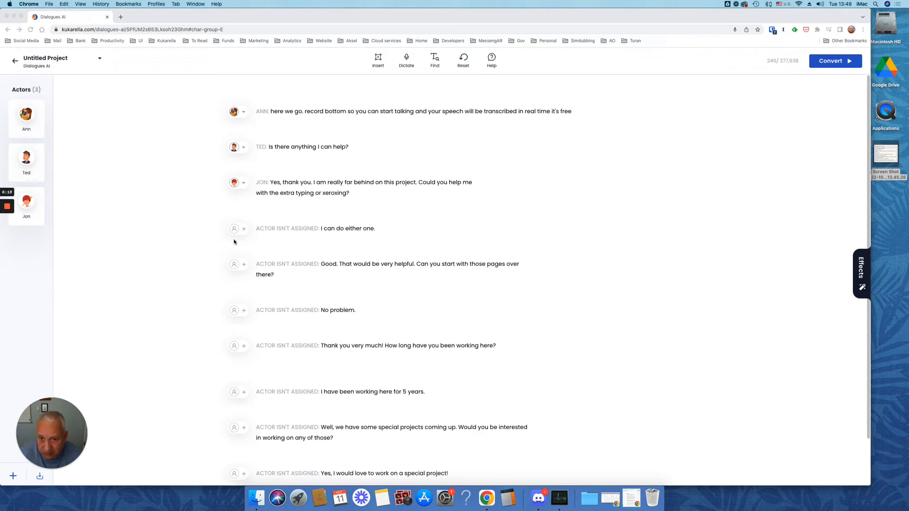
mouse_move(253, 131)
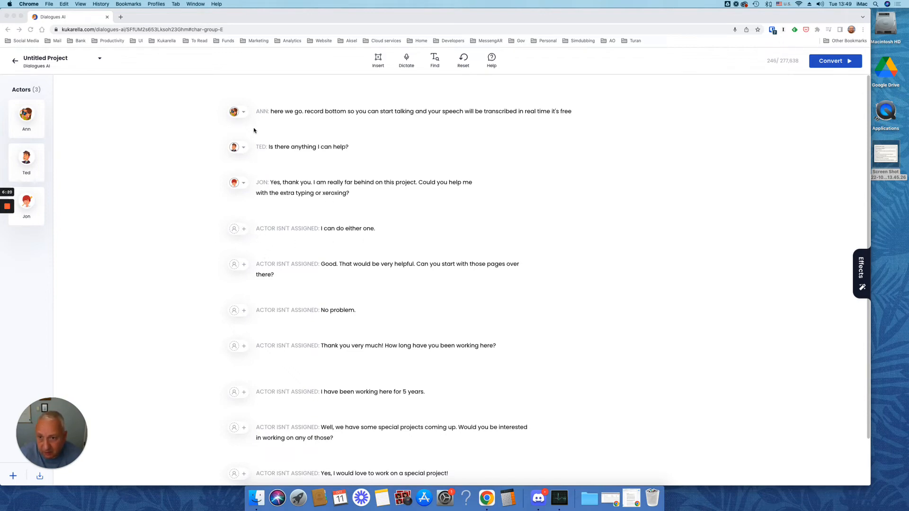
mouse_move(274, 258)
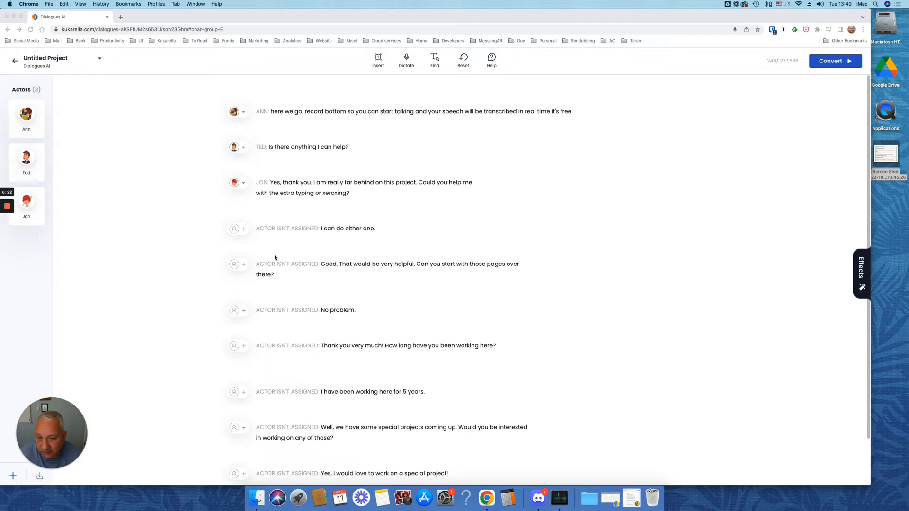
mouse_move(248, 237)
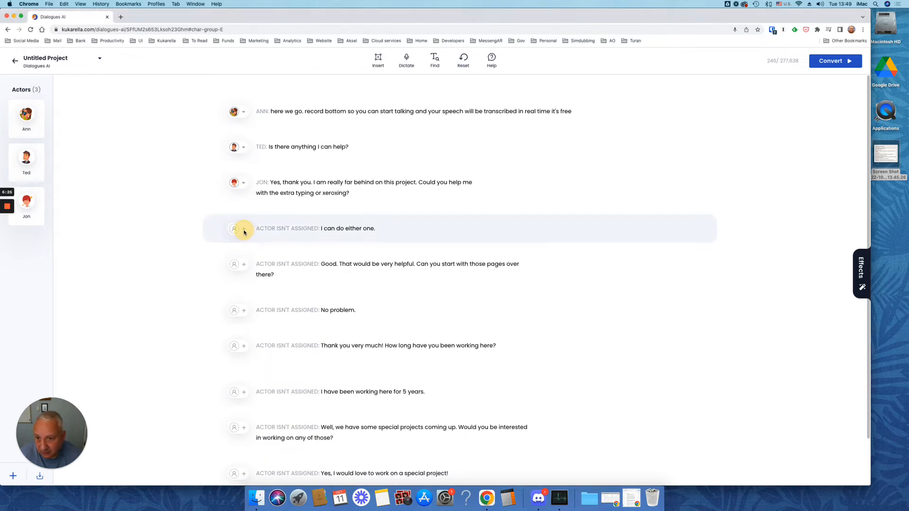
Step: Assign Ted to 'No problem.' and Jon to 'Thank you very much! How long…'
click(237, 228)
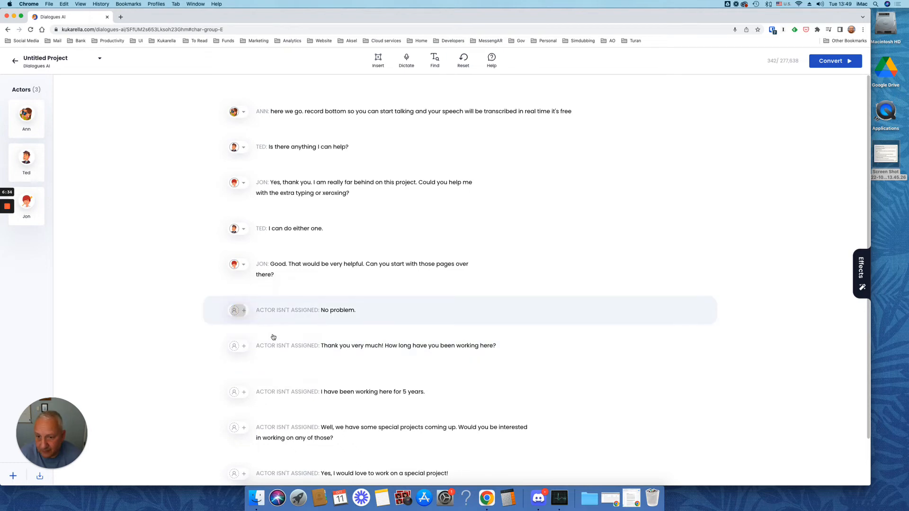
click(238, 309)
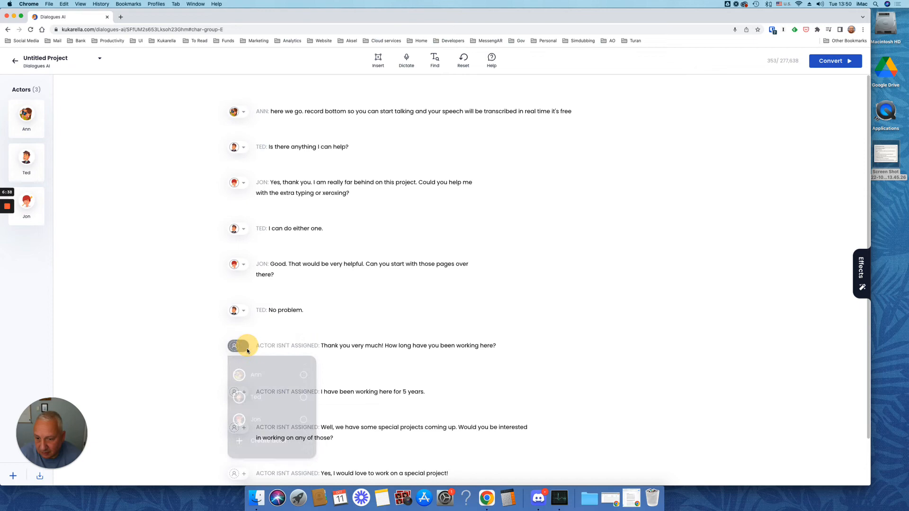
click(255, 419)
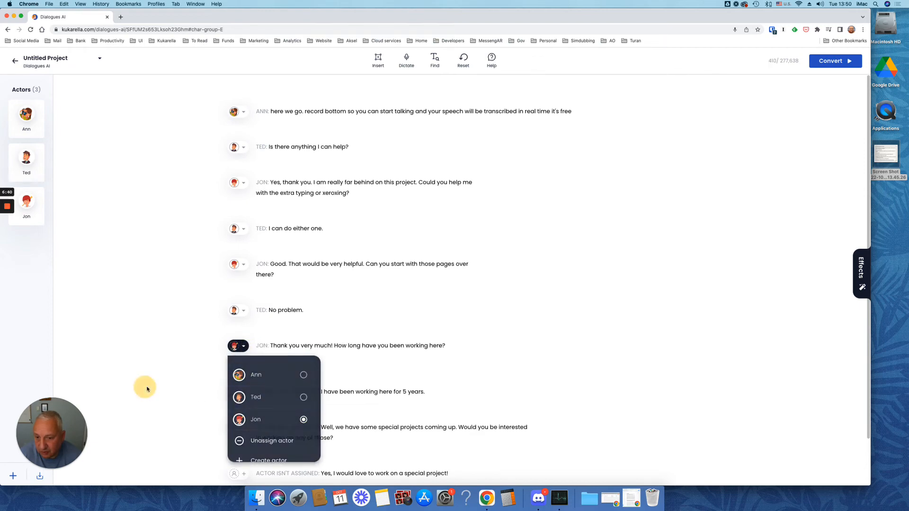
click(271, 440)
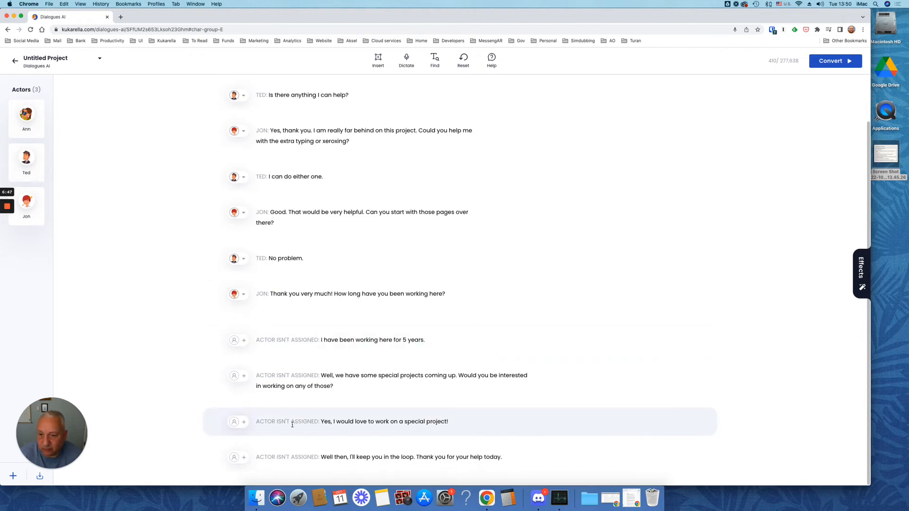
click(382, 380)
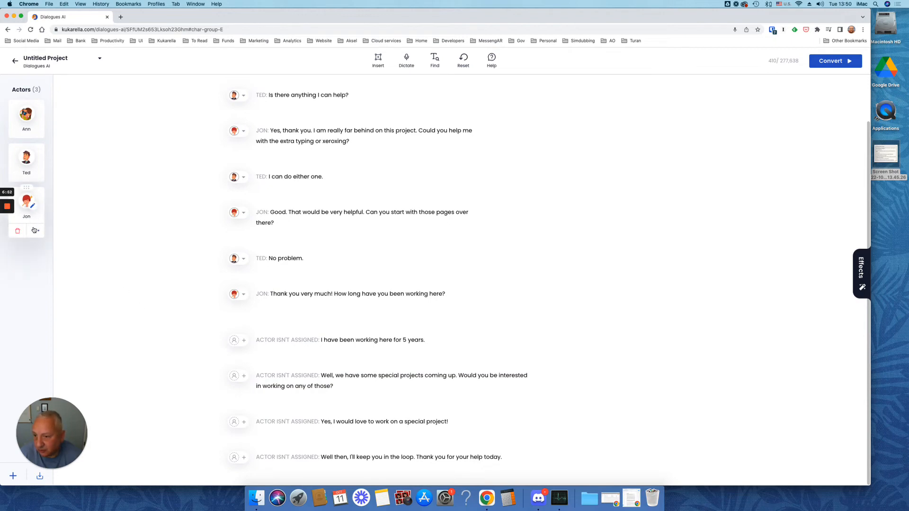
Step: Use Jon's 'Assign to empty paragraphs (4)' option to give him the four unassigned lines
click(35, 231)
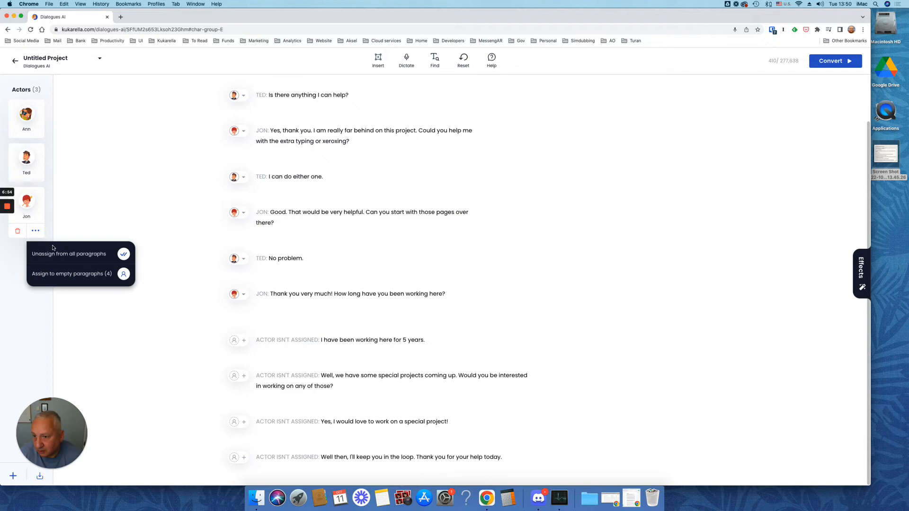
mouse_move(55, 277)
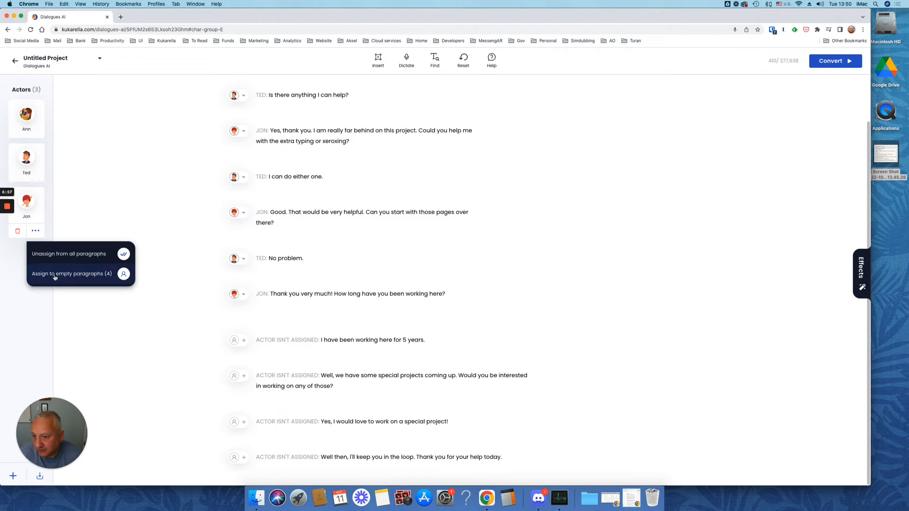
click(73, 273)
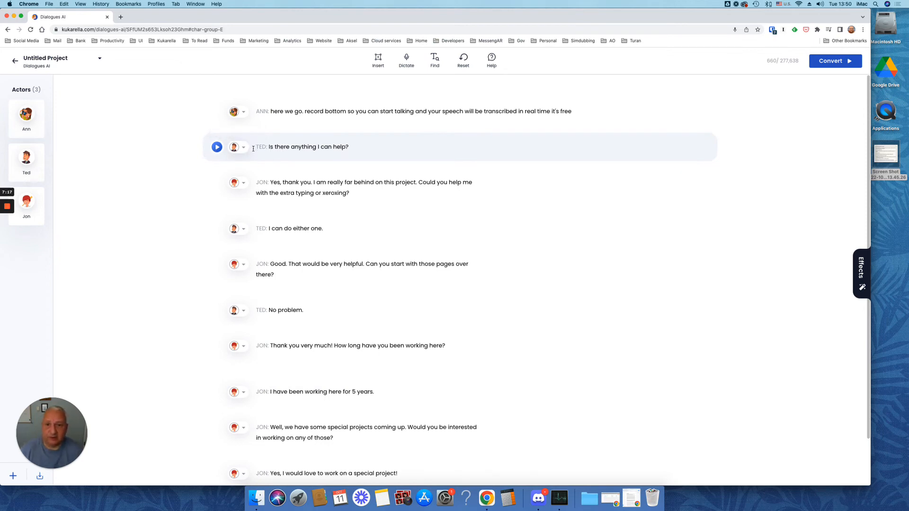
Step: Convert and preview Ted's question line and Jon's 'Good. That would be very helpful' line
click(829, 60)
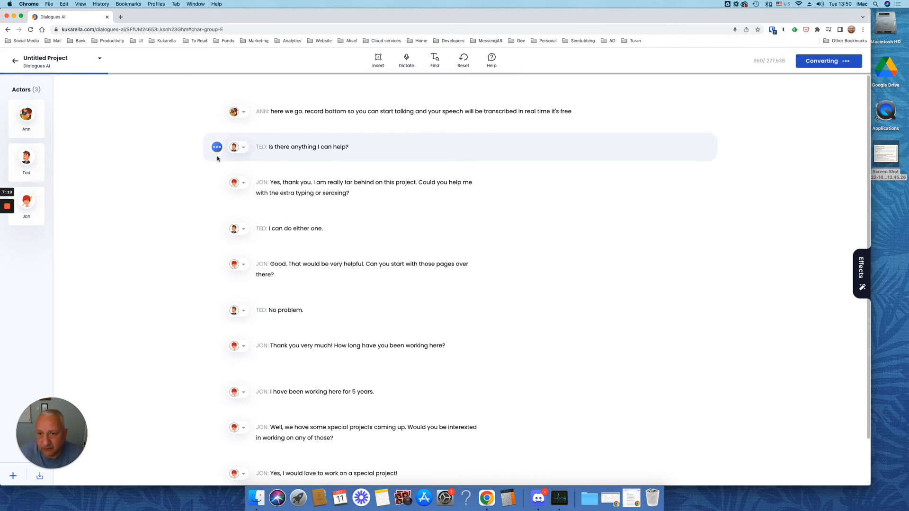
mouse_move(208, 160)
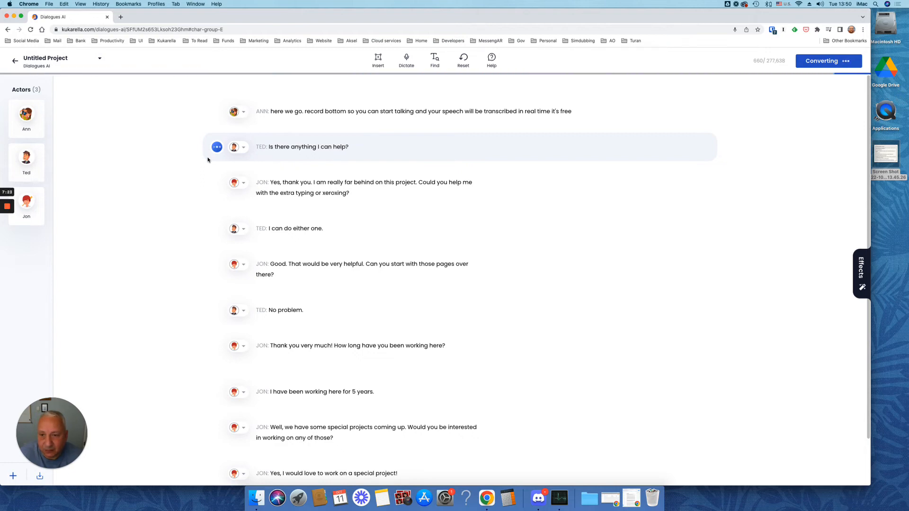
click(217, 147)
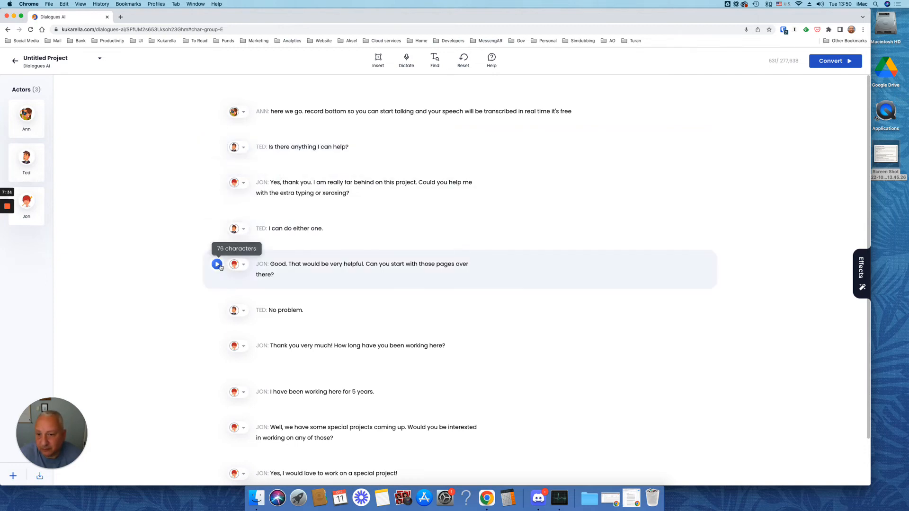
click(830, 60)
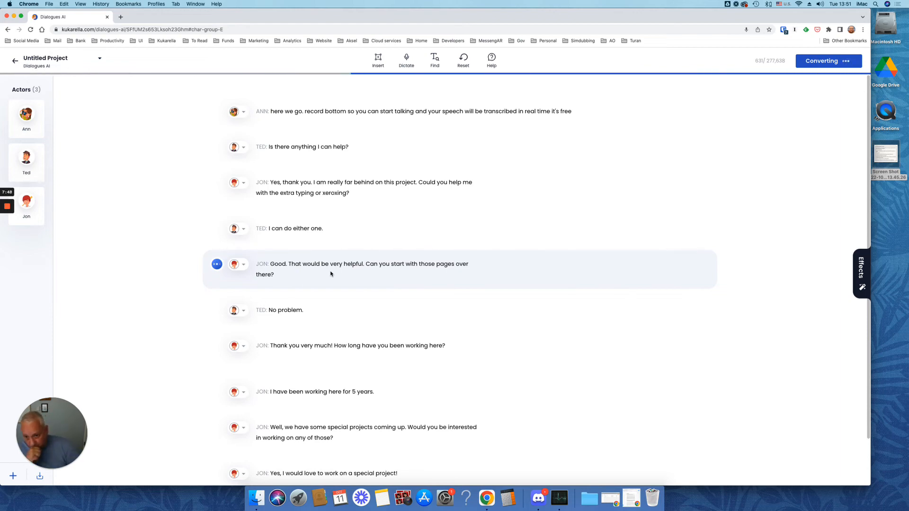
click(217, 264)
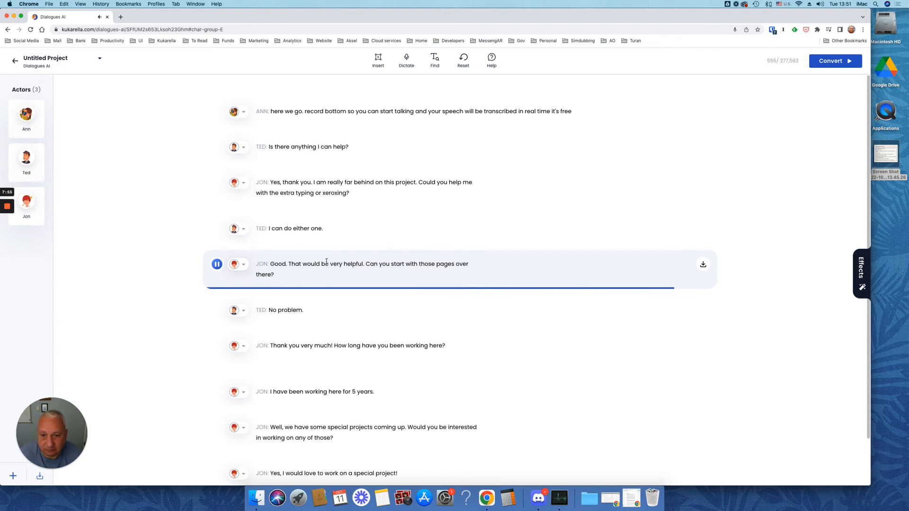
click(217, 263)
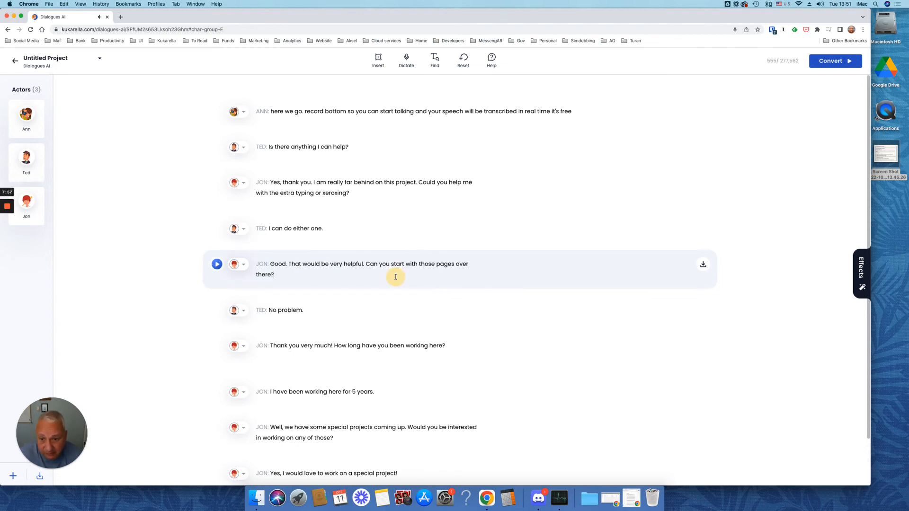
mouse_move(469, 263)
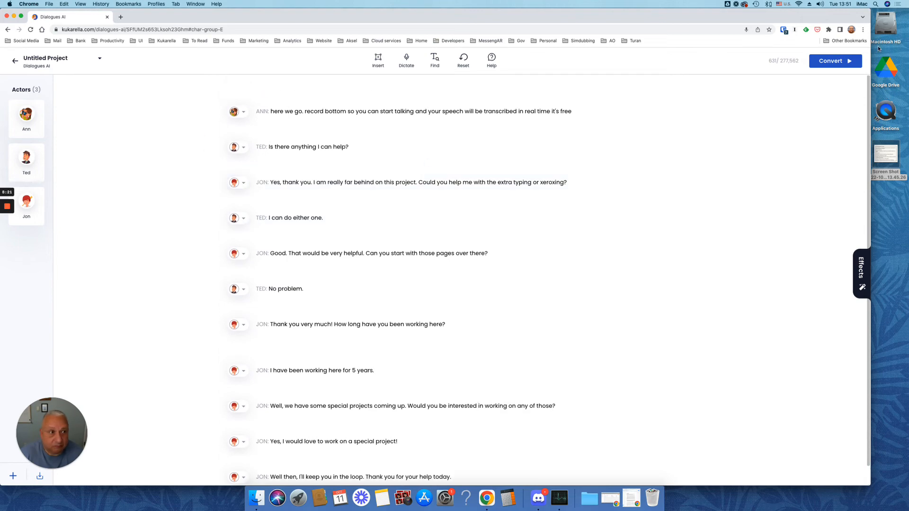
Step: Convert the full dialogue to a 48-second audio, then play and pause it
click(834, 60)
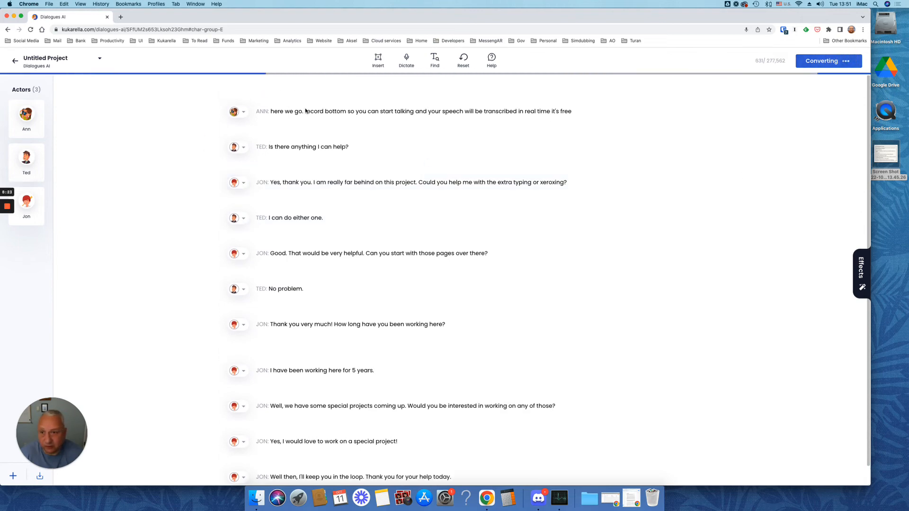
click(406, 182)
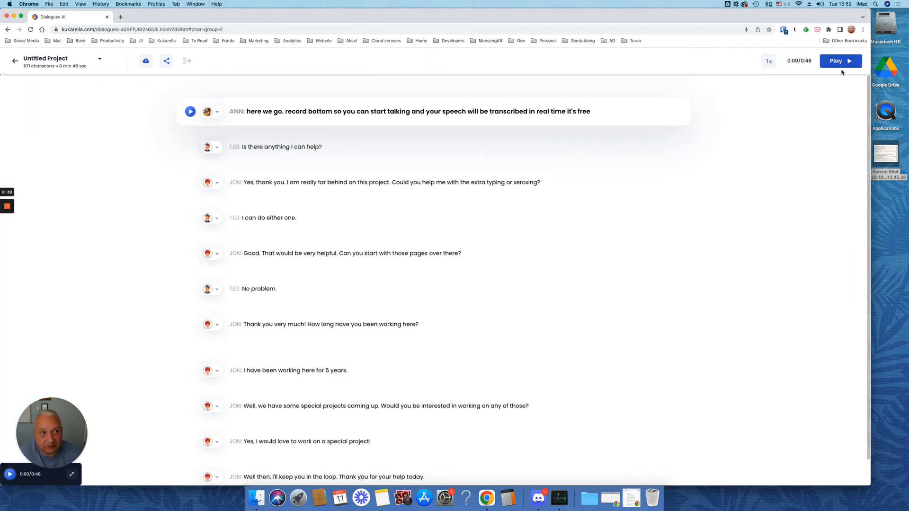
click(840, 61)
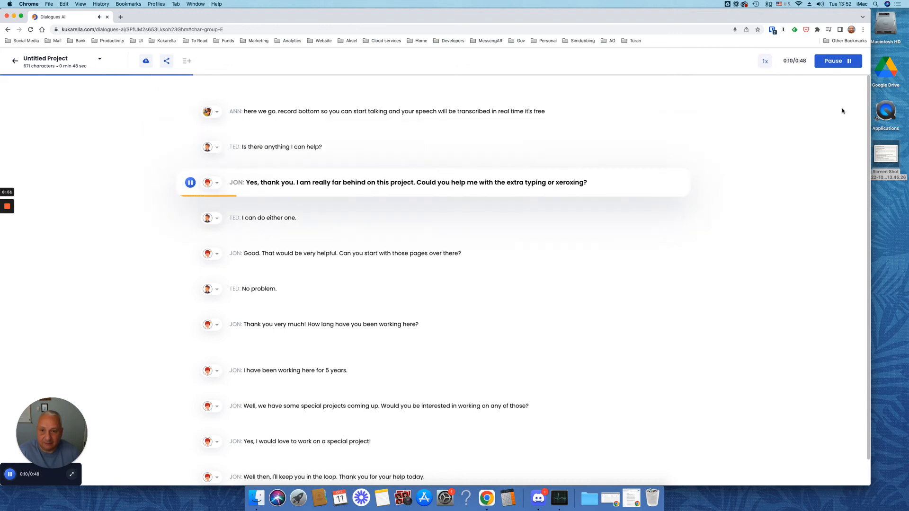
click(837, 60)
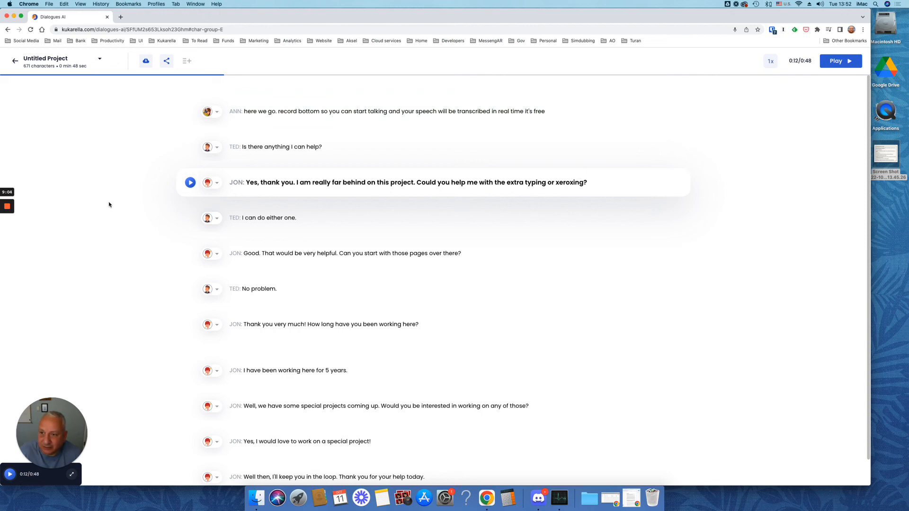
mouse_move(116, 202)
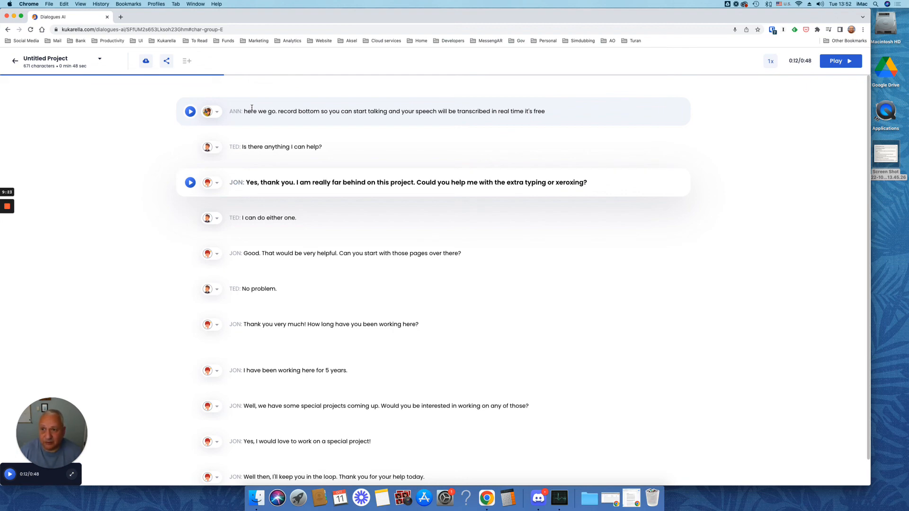
mouse_move(145, 61)
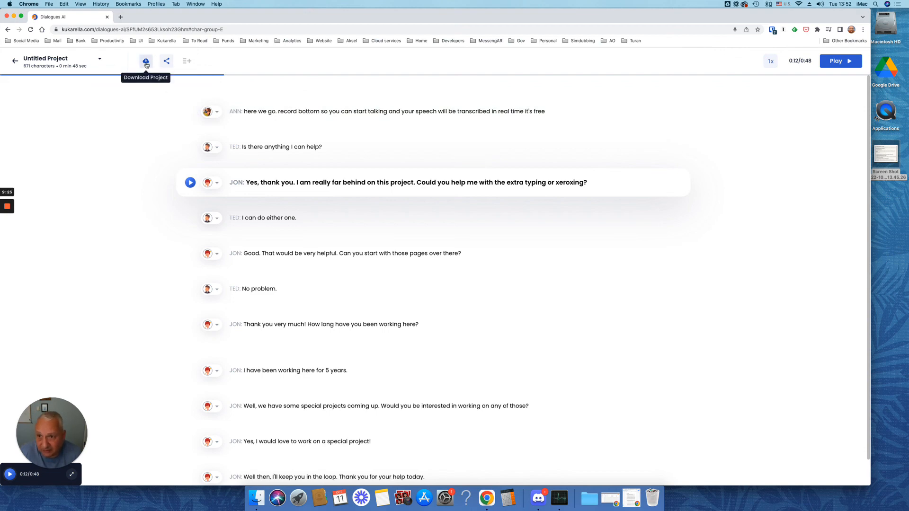
Step: Download the project as MP3 split By Paragraphs
click(146, 61)
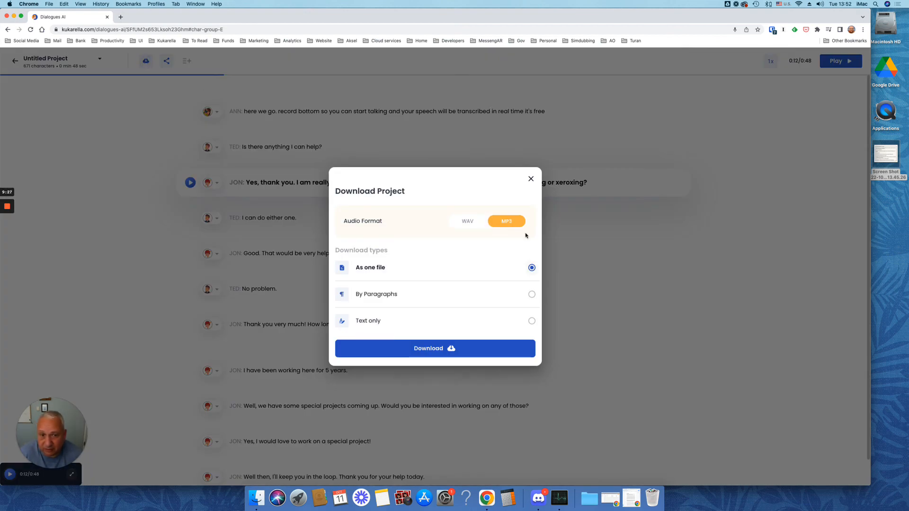
mouse_move(467, 222)
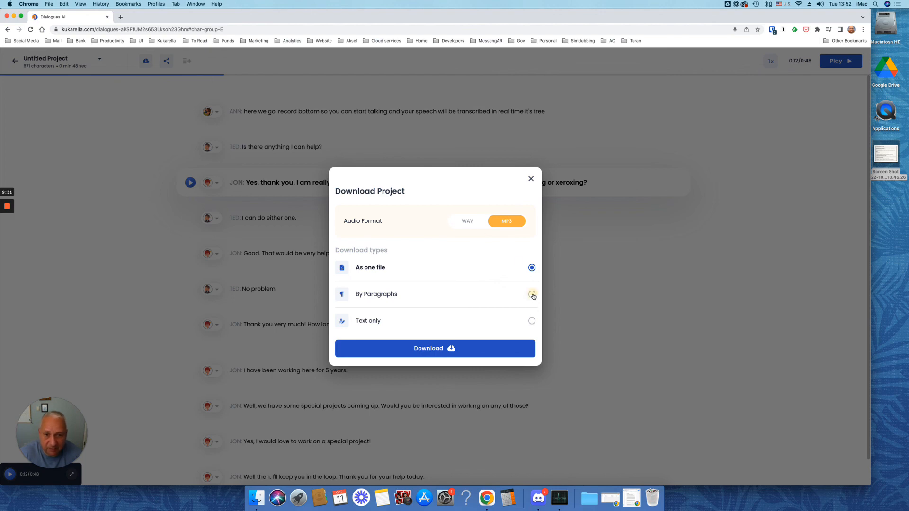
click(531, 294)
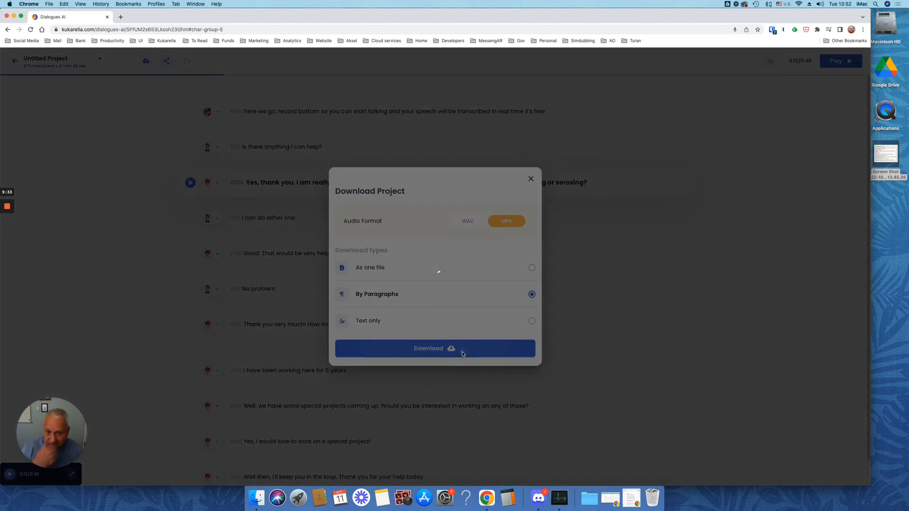
click(529, 178)
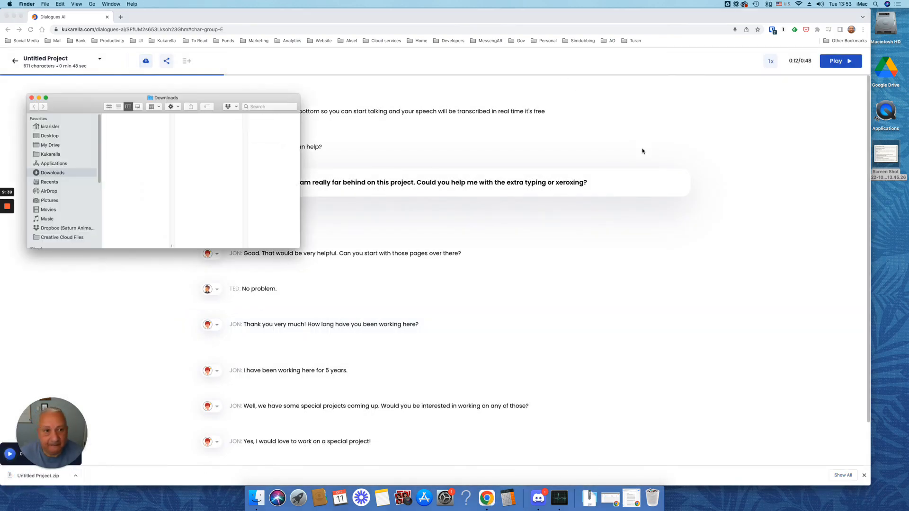
Step: Open the Untitled Project folder in Downloads to view the eleven MP3 files
right_click(126, 125)
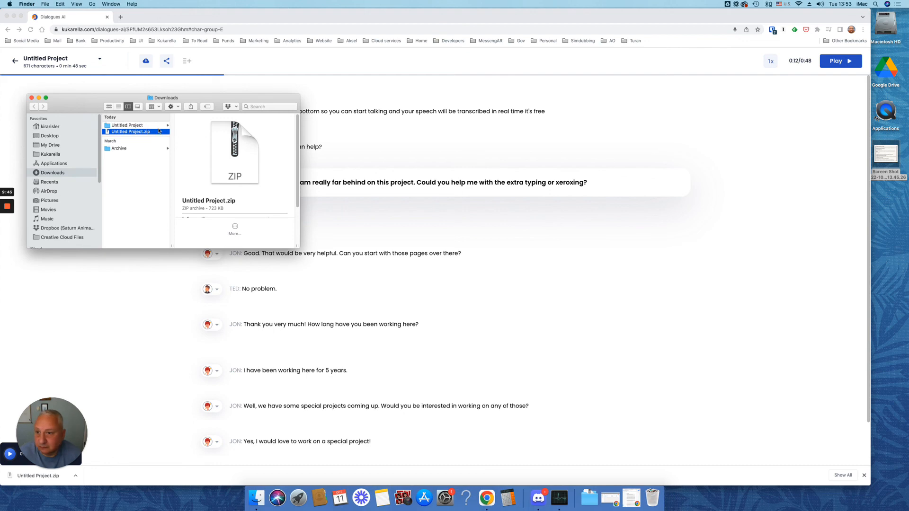
click(126, 124)
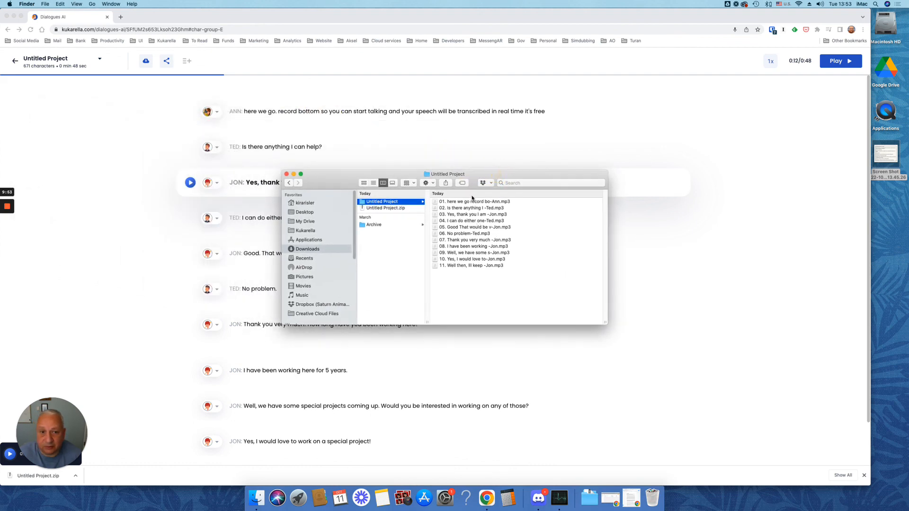
mouse_move(473, 204)
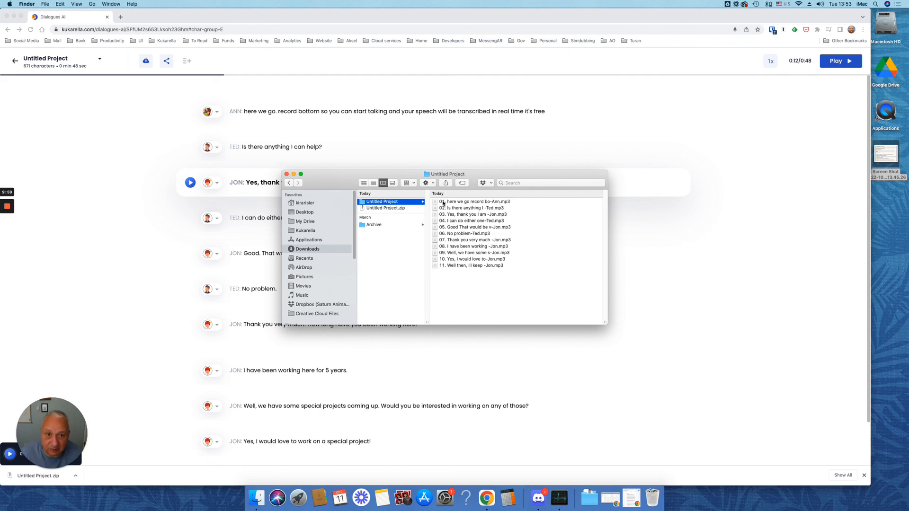
mouse_move(472, 292)
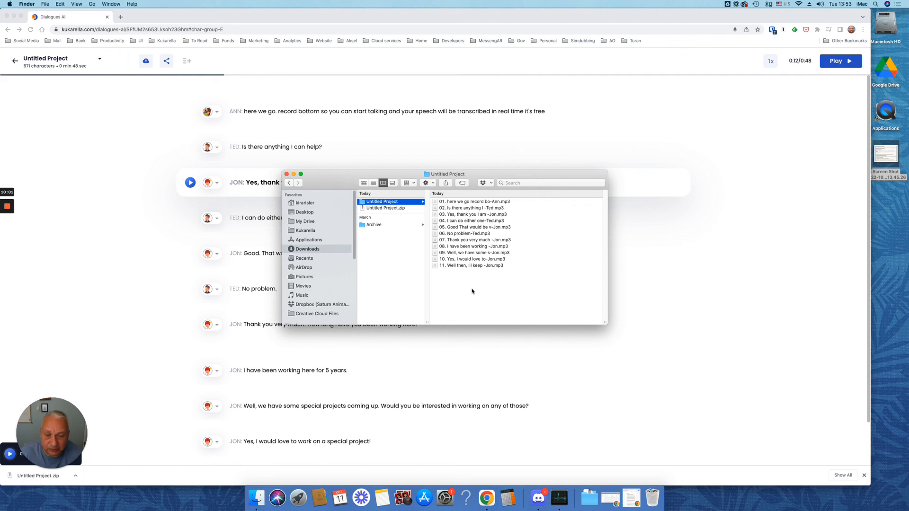
mouse_move(494, 204)
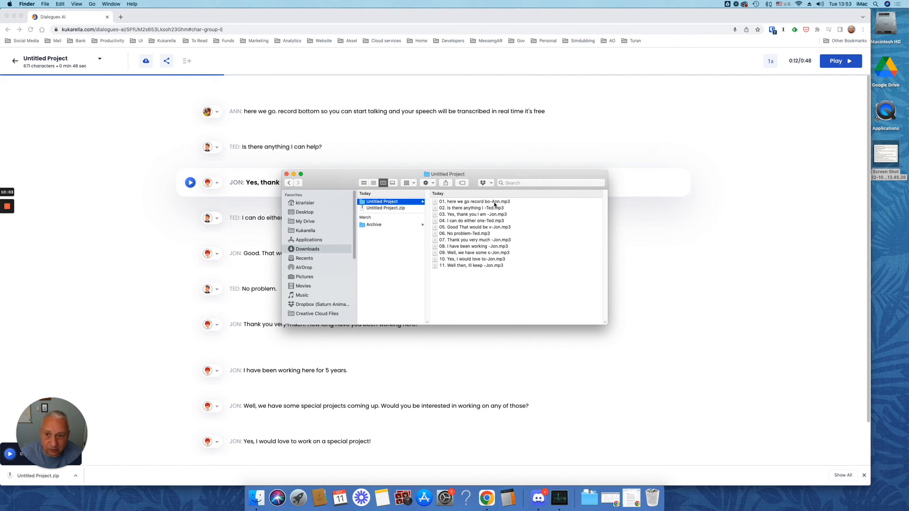
mouse_move(468, 193)
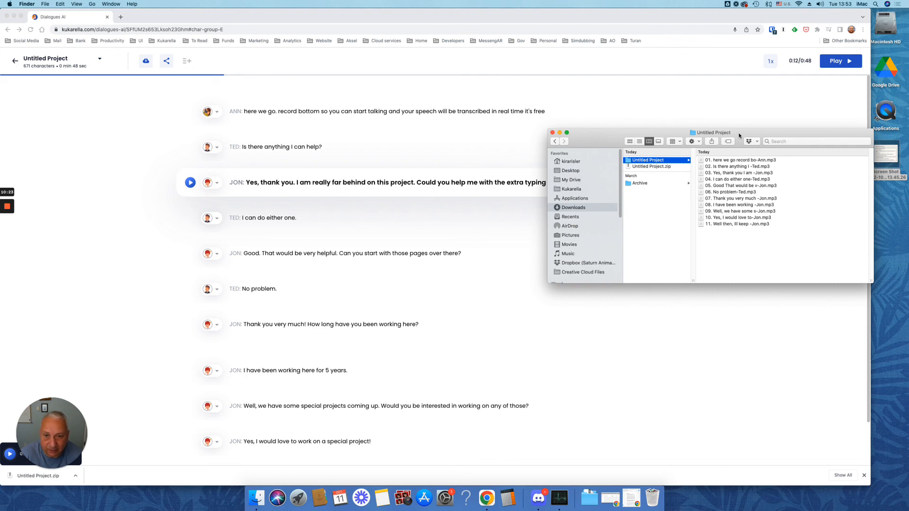
mouse_move(47, 229)
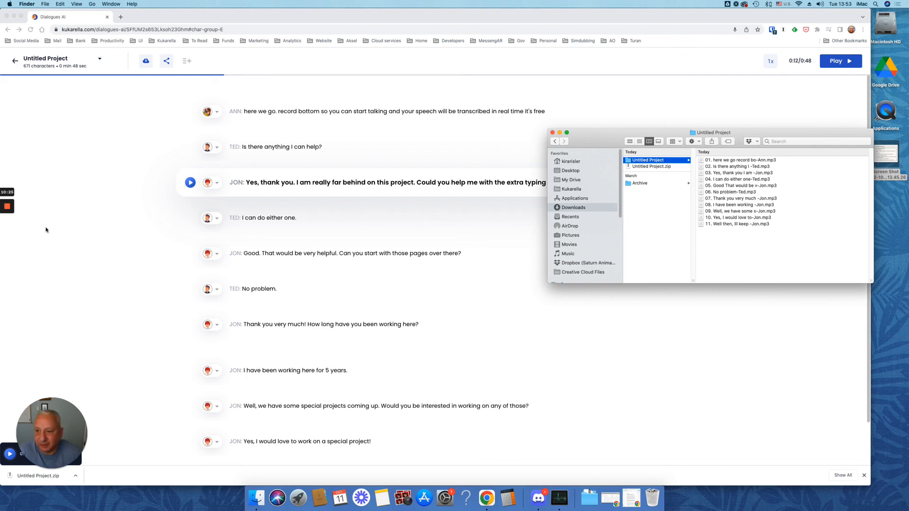